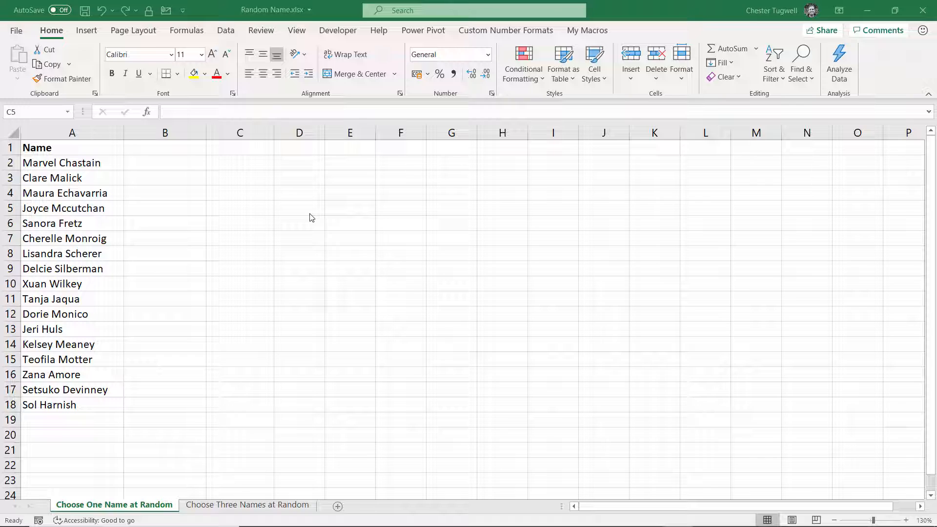
{"action": "mouse_move", "coordinate": [276, 234]}
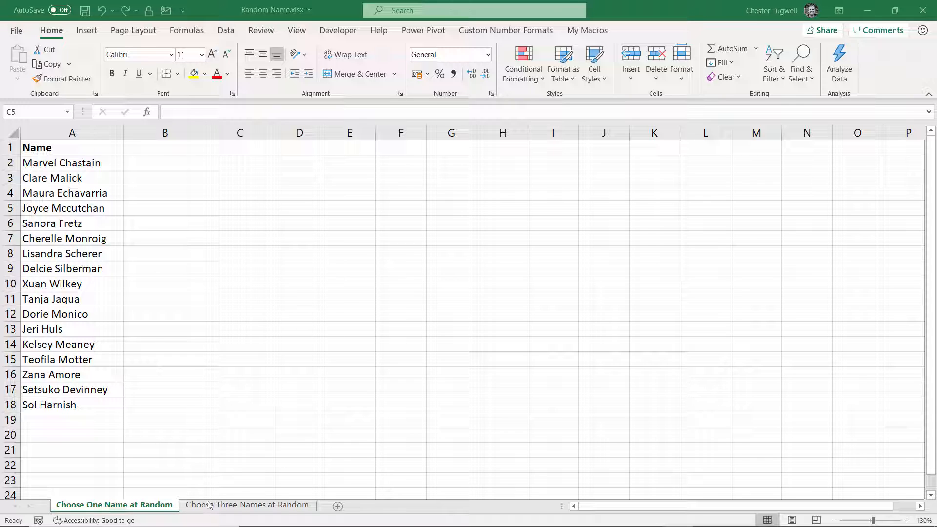
Enter =RANDBETWEEN(1,17) in C2 on the one-name sheet beside the name list.
{"action": "left_click", "coordinate": [165, 163]}
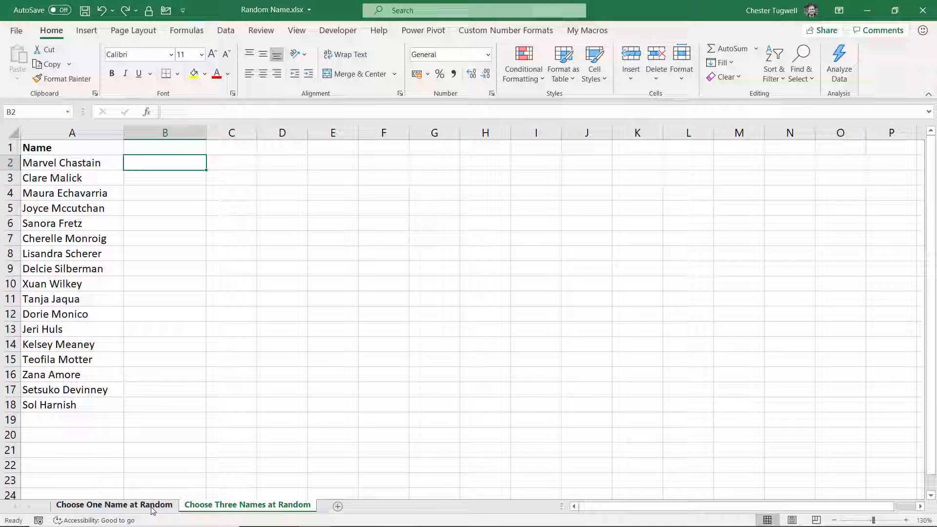
{"action": "left_click", "coordinate": [240, 163]}
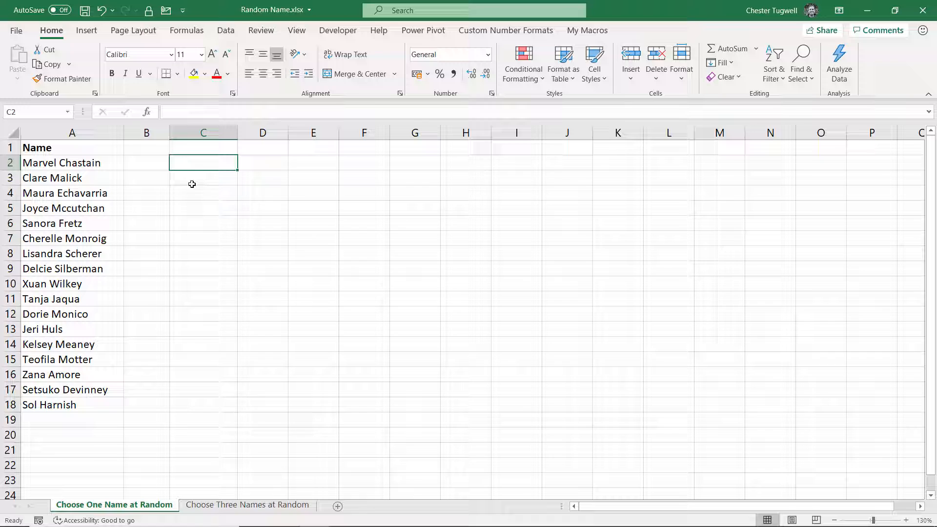
{"action": "mouse_move", "coordinate": [207, 162]}
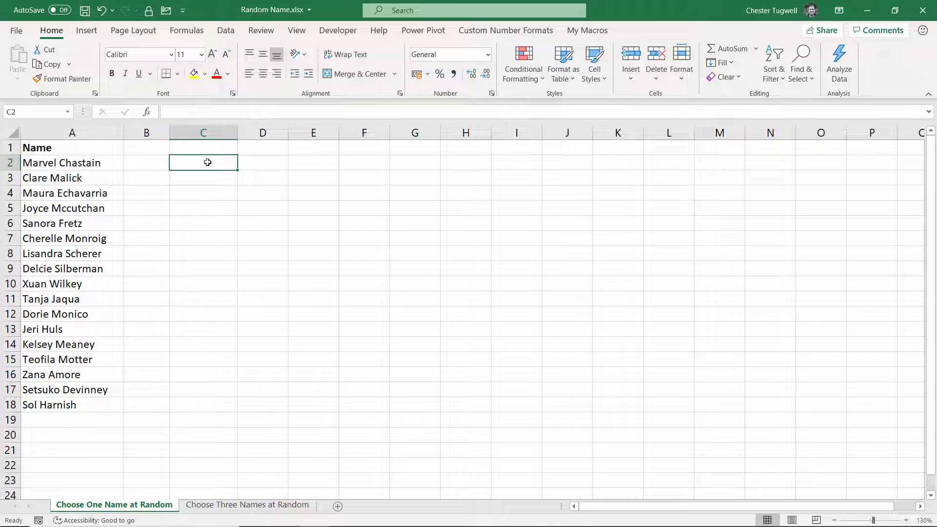
{"action": "type", "text": "=r"}
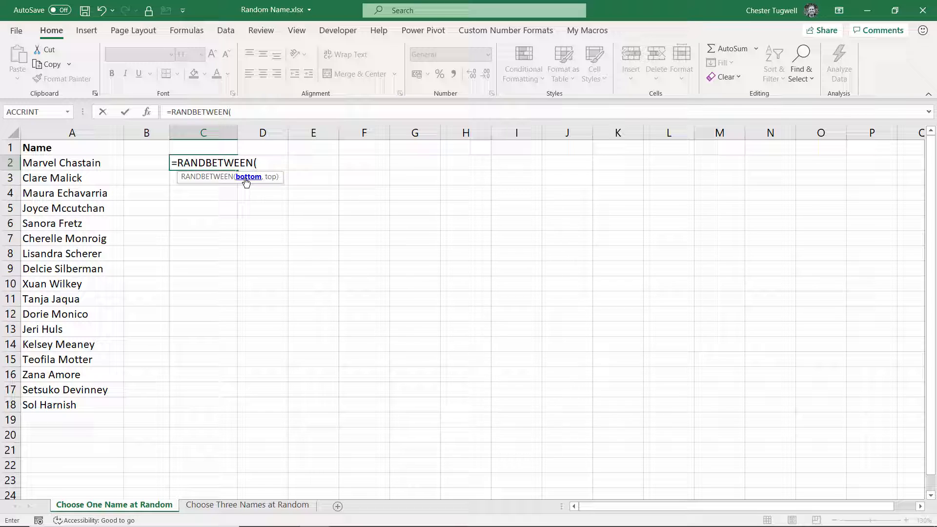
{"action": "type", "text": "1,"}
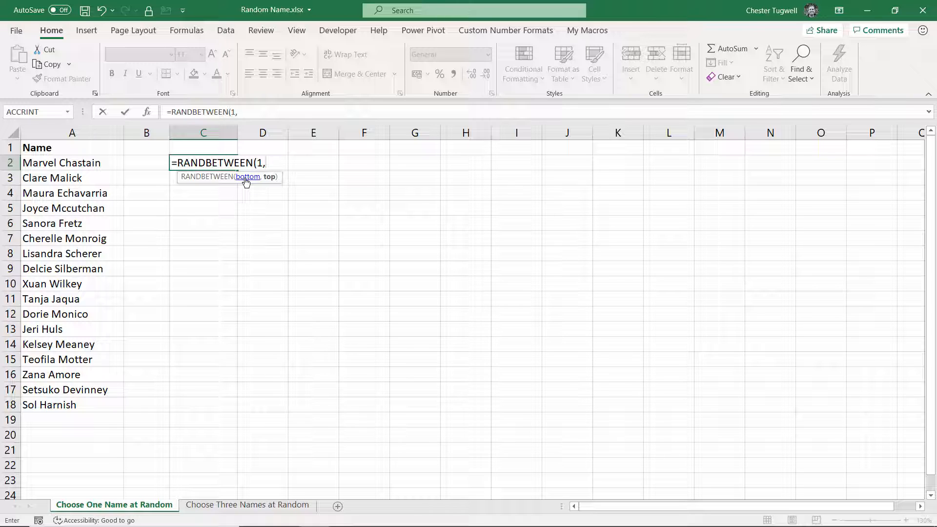
{"action": "mouse_move", "coordinate": [81, 401]}
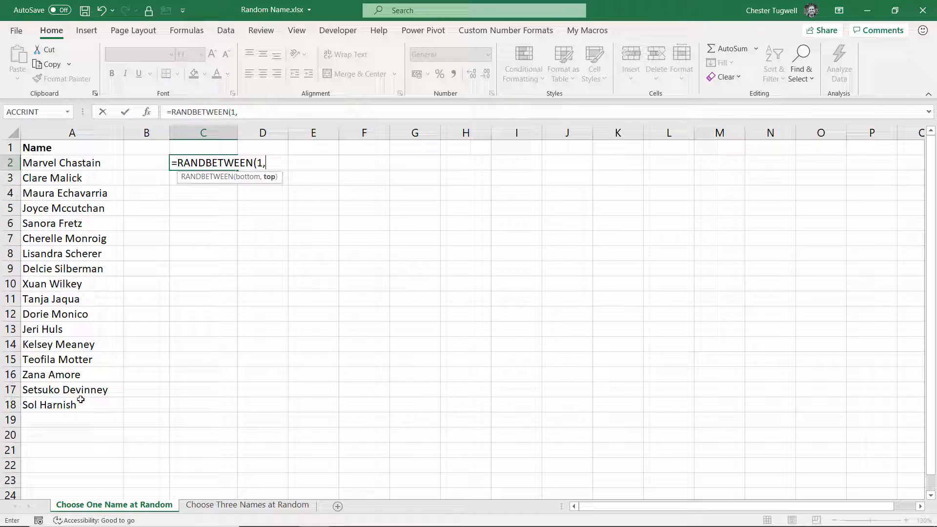
{"action": "type", "text": "17"}
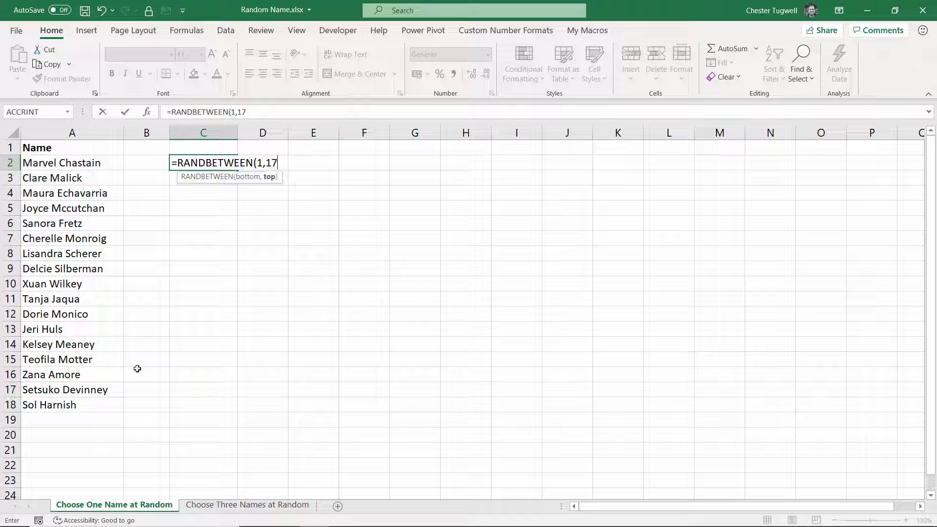
{"action": "type", "text": ")"}
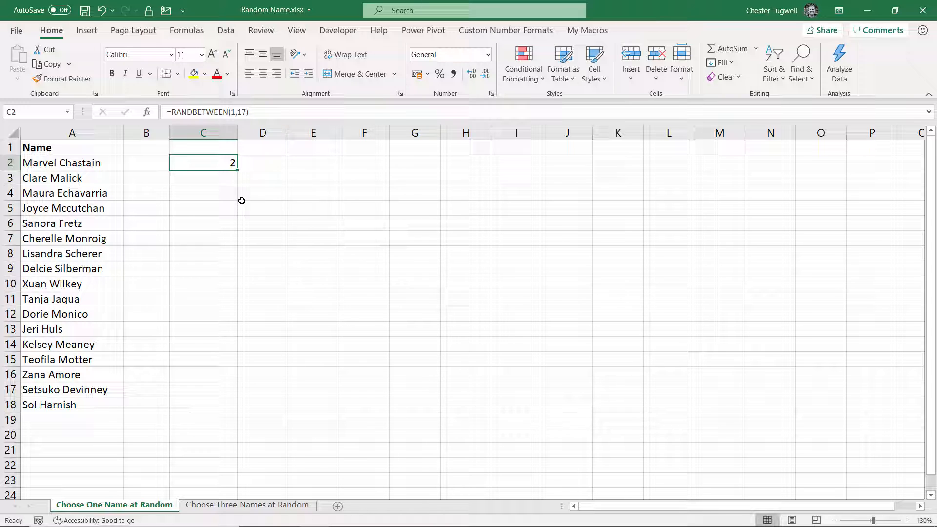
{"action": "mouse_move", "coordinate": [225, 193]}
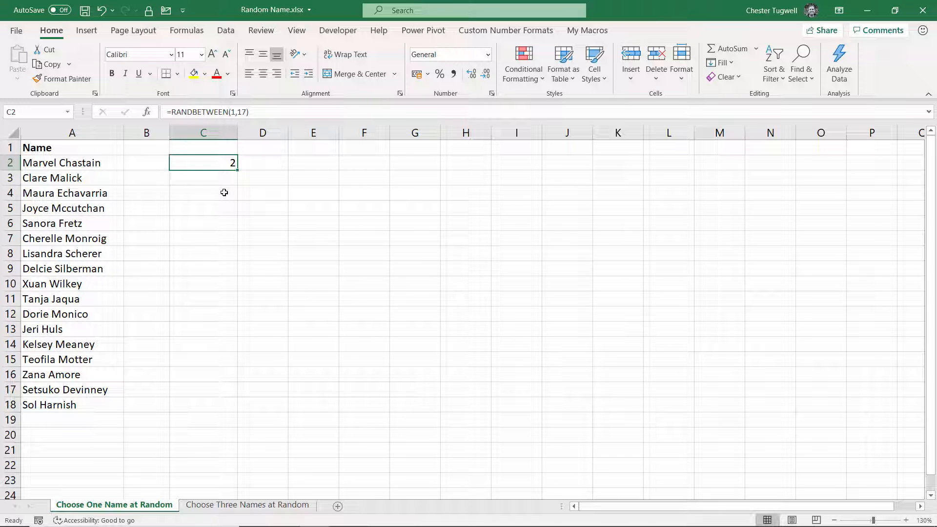
Recalculate with F9 and Calculate Now until C2 shows a fresh random number, 10.
{"action": "key", "text": "f9"}
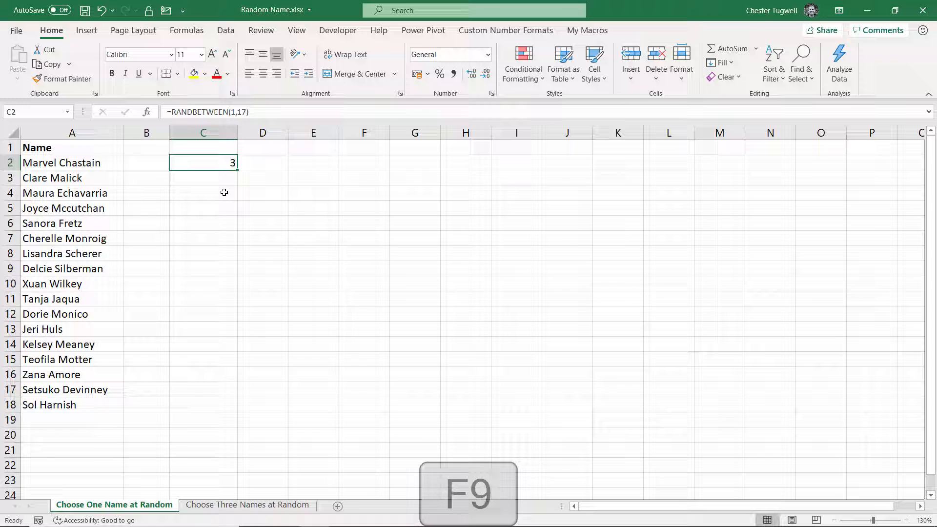
{"action": "key", "text": "f9"}
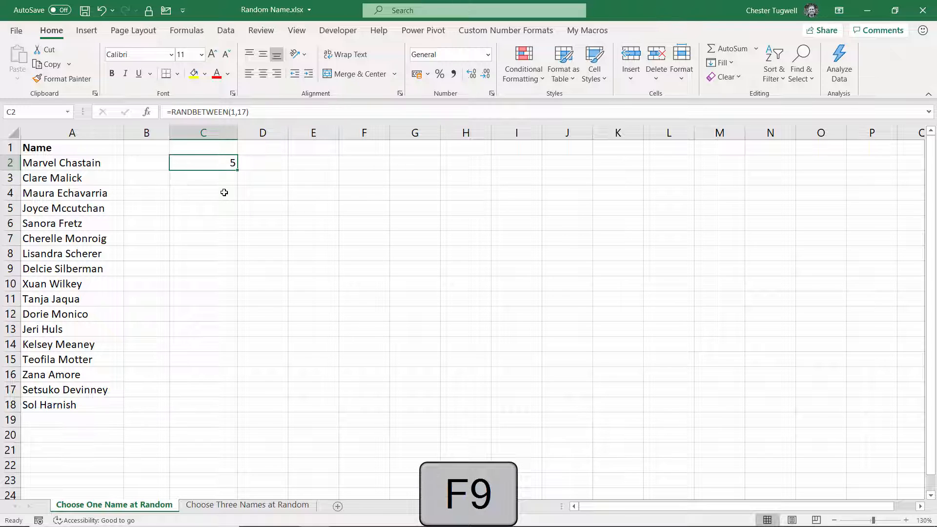
{"action": "key", "text": "f9"}
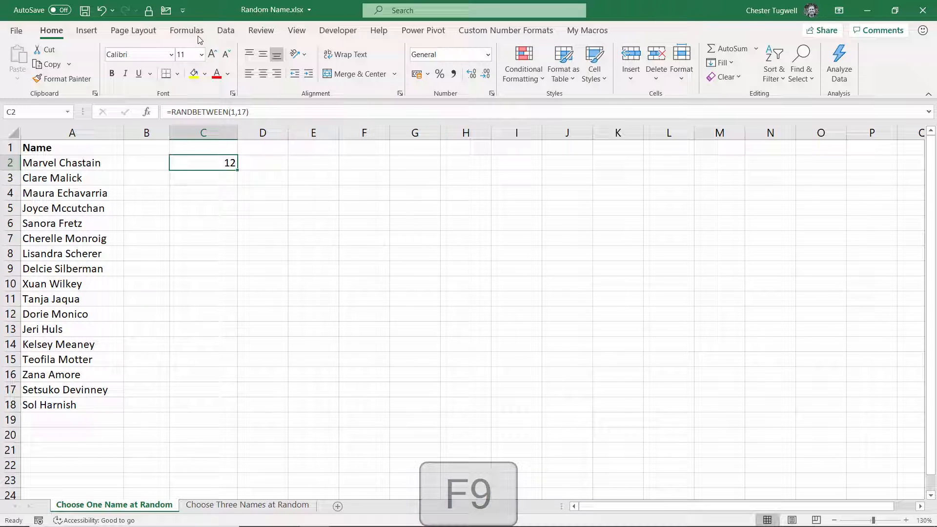
{"action": "left_click", "coordinate": [187, 30]}
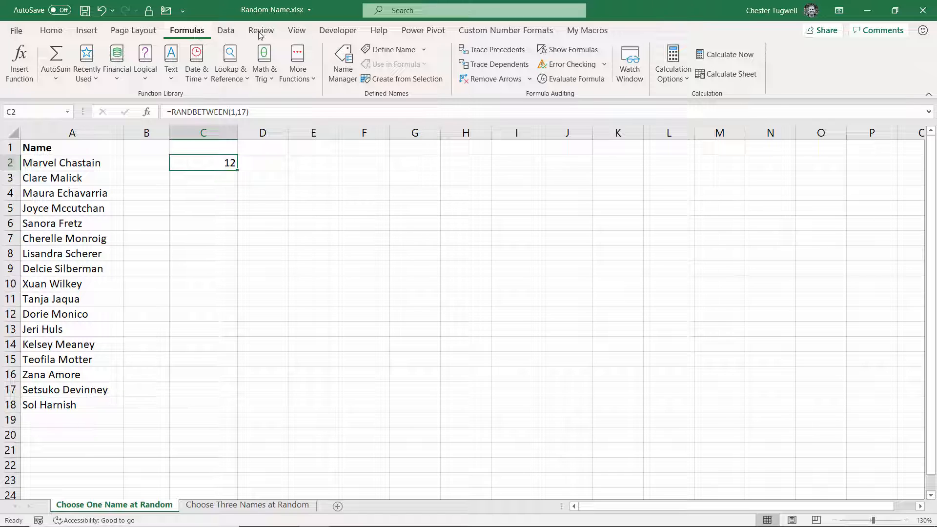
{"action": "left_click", "coordinate": [724, 55]}
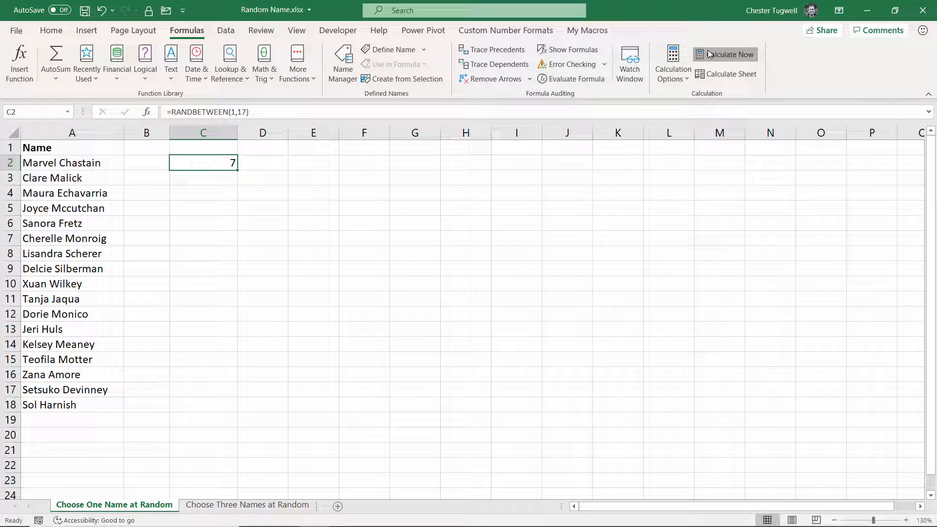
{"action": "left_click", "coordinate": [726, 54]}
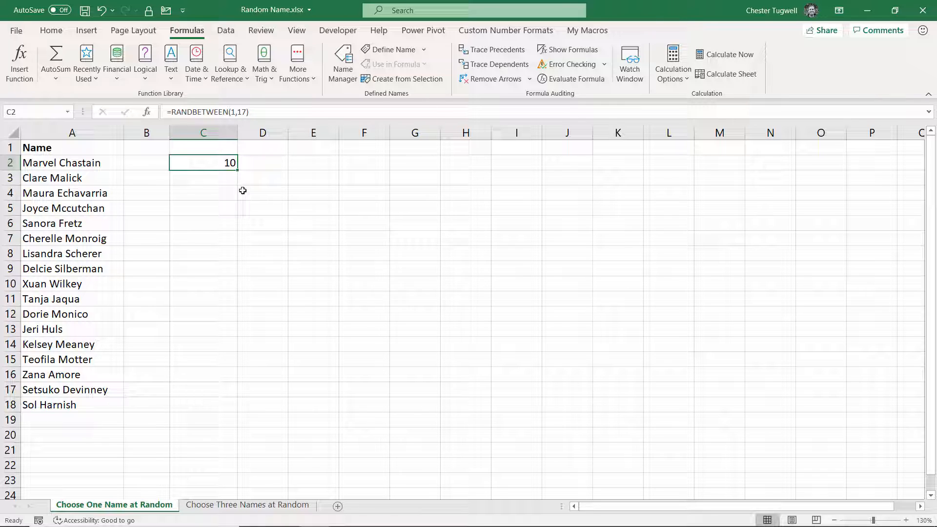
{"action": "mouse_move", "coordinate": [220, 164]}
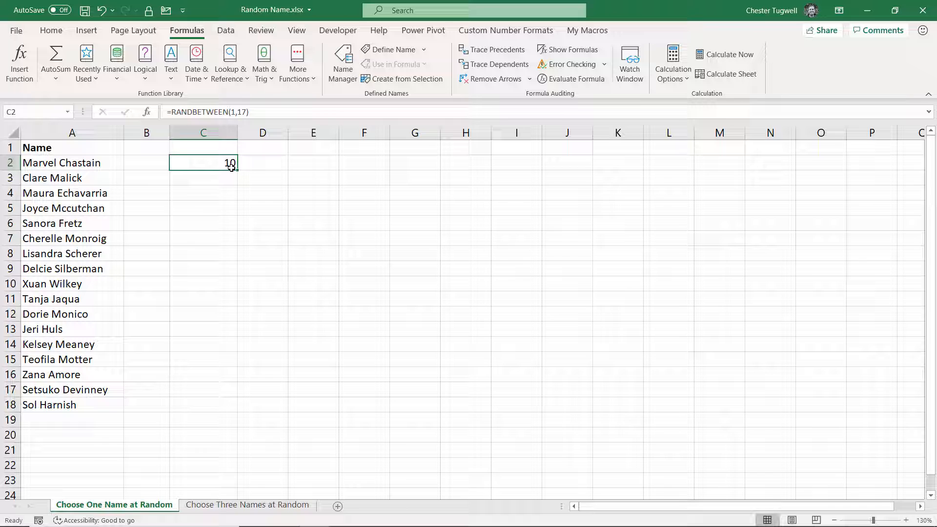
Rewrite C2 as =INDEX(A2:A18,RANDBETWEEN(1,17)) to return a random name.
{"action": "double_click", "coordinate": [203, 163]}
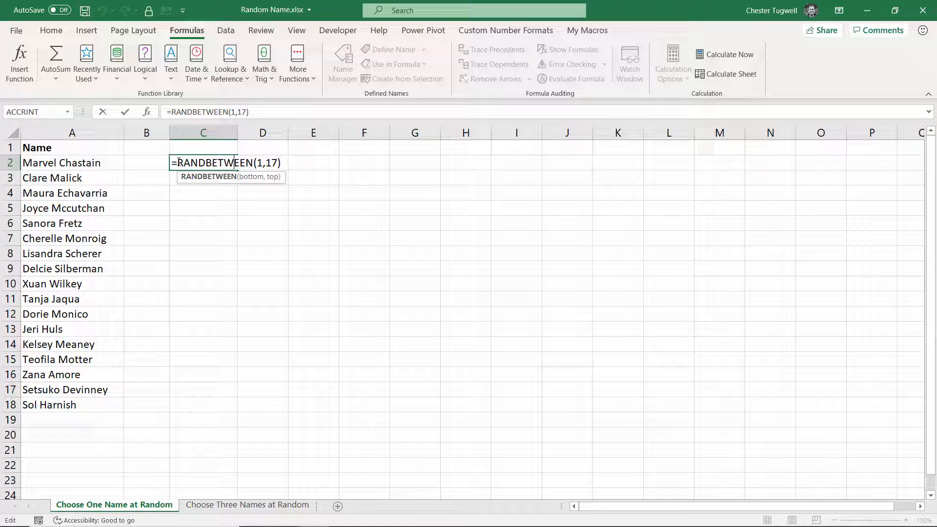
{"action": "mouse_move", "coordinate": [215, 253]}
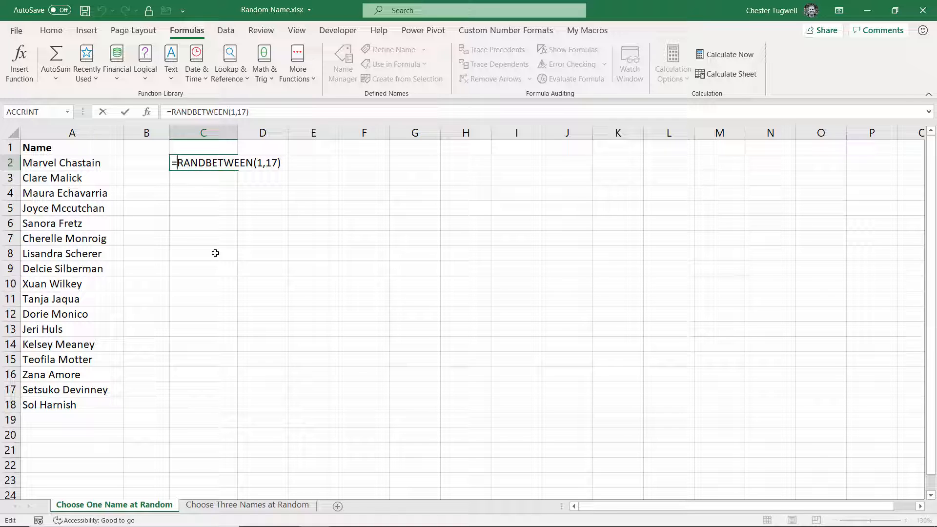
{"action": "type", "text": "INDEX(A2:A18"}
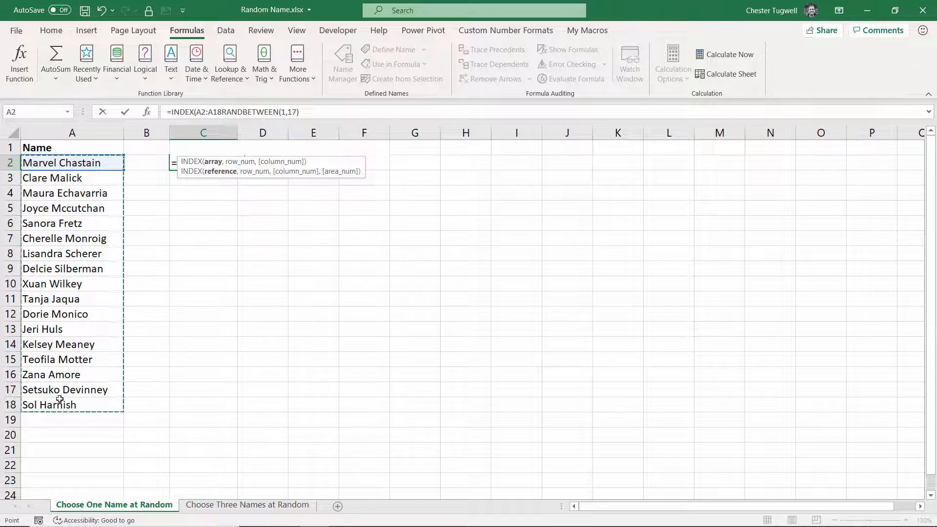
{"action": "mouse_move", "coordinate": [87, 369]}
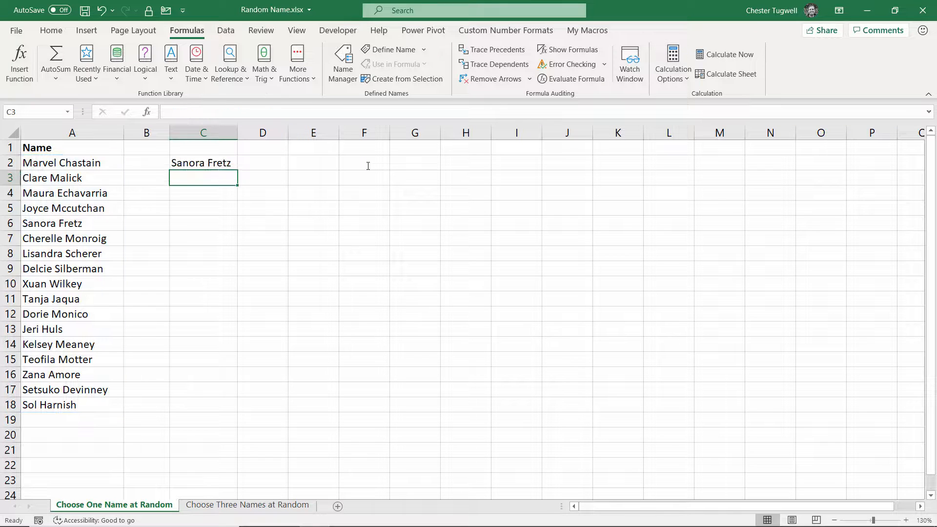
Recalculate several times so C2 picks different names, then move to the three-names sheet.
{"action": "left_click", "coordinate": [729, 54]}
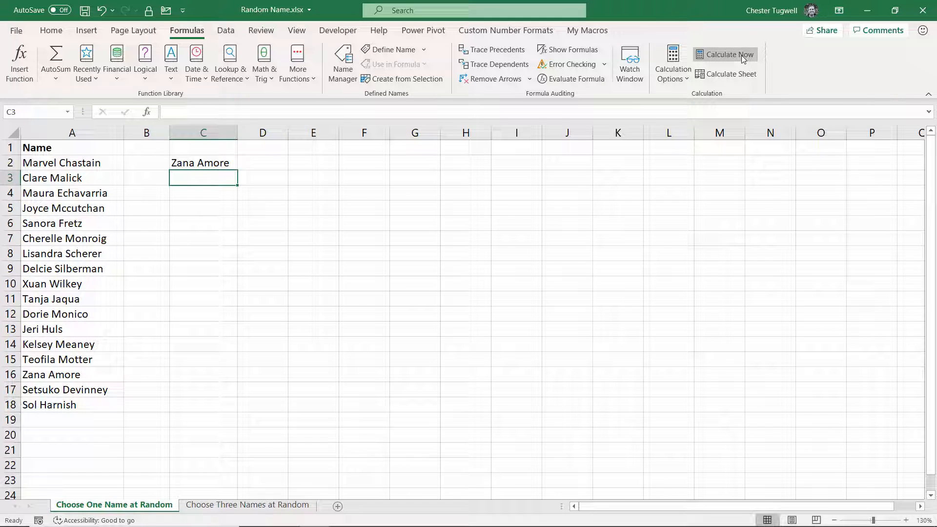
{"action": "left_click", "coordinate": [724, 55]}
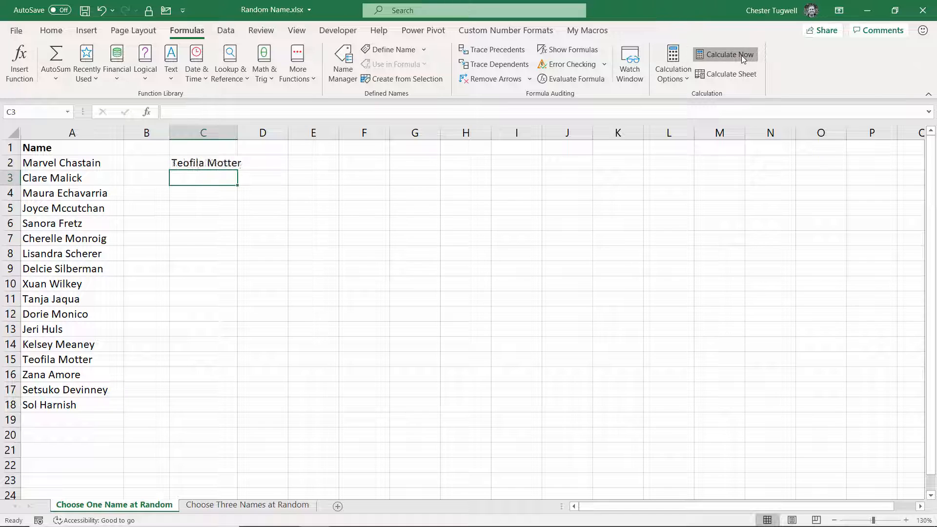
{"action": "left_click", "coordinate": [725, 55]}
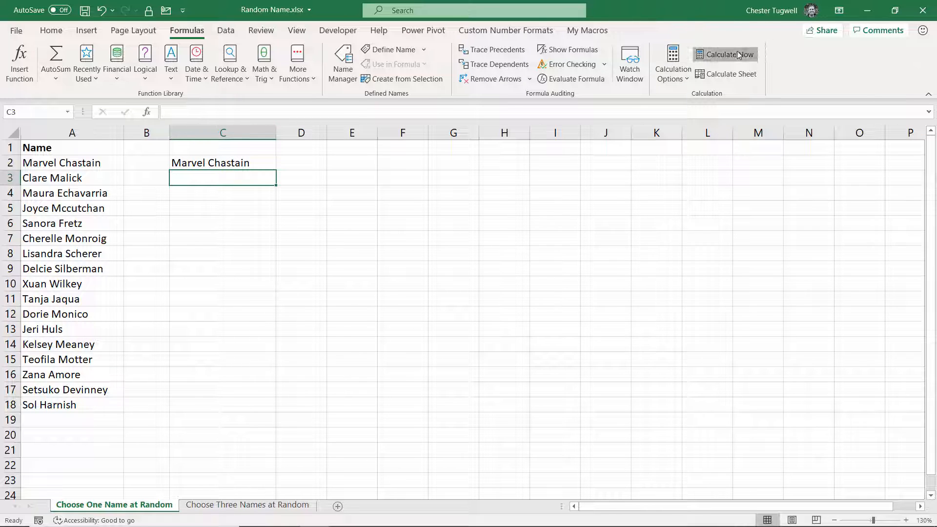
{"action": "left_click", "coordinate": [724, 55]}
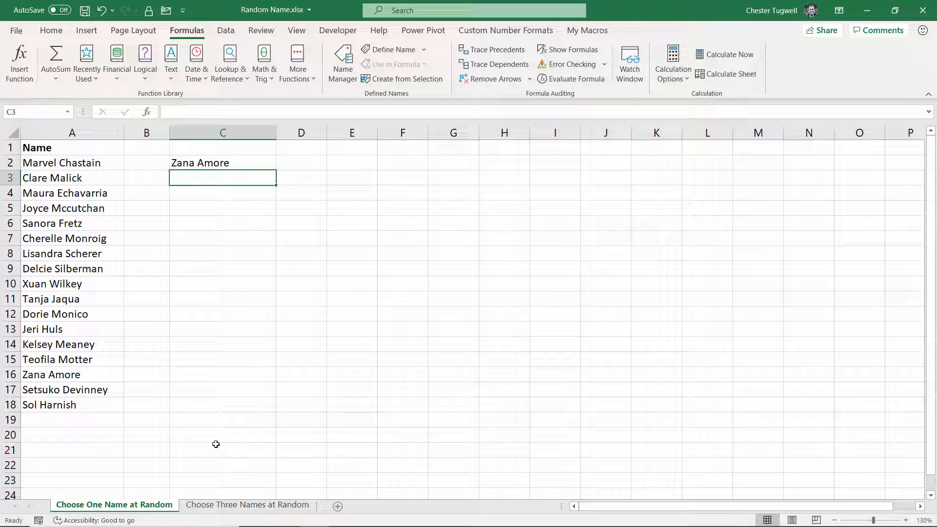
{"action": "left_click", "coordinate": [247, 504]}
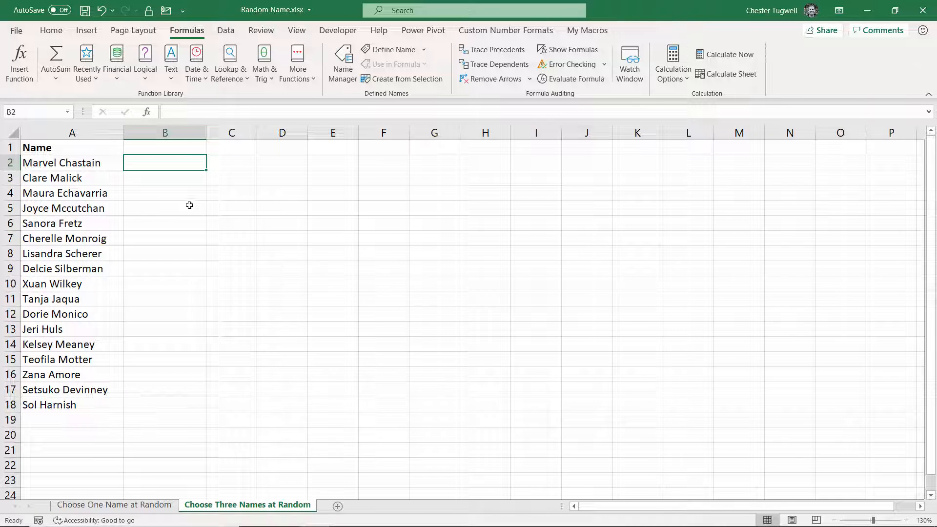
Fill helper column B2:B18 with =RAND() beside every name.
{"action": "left_click", "coordinate": [165, 148]}
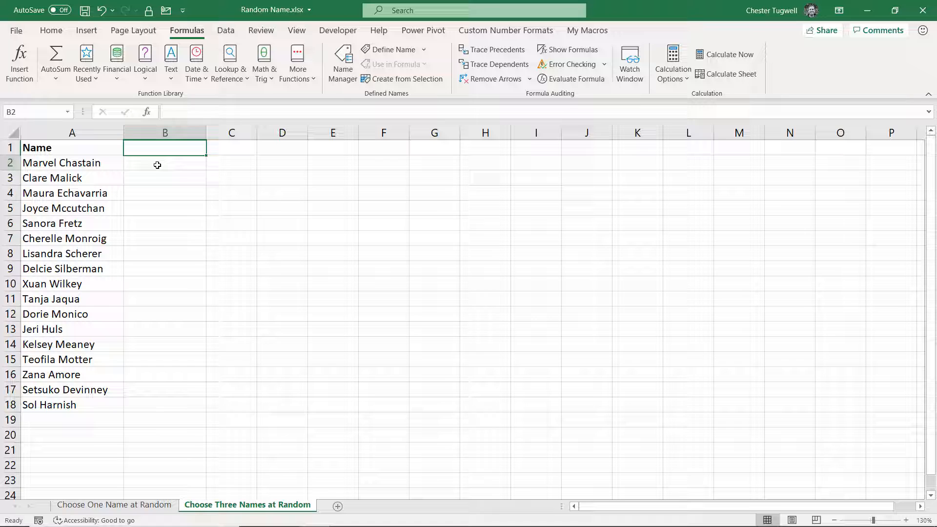
{"action": "type", "text": "=r"}
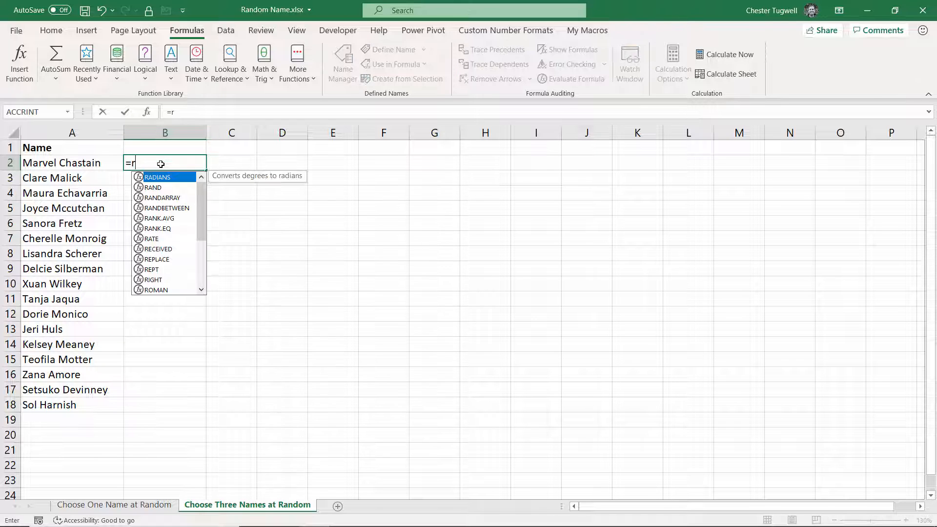
{"action": "type", "text": "and("}
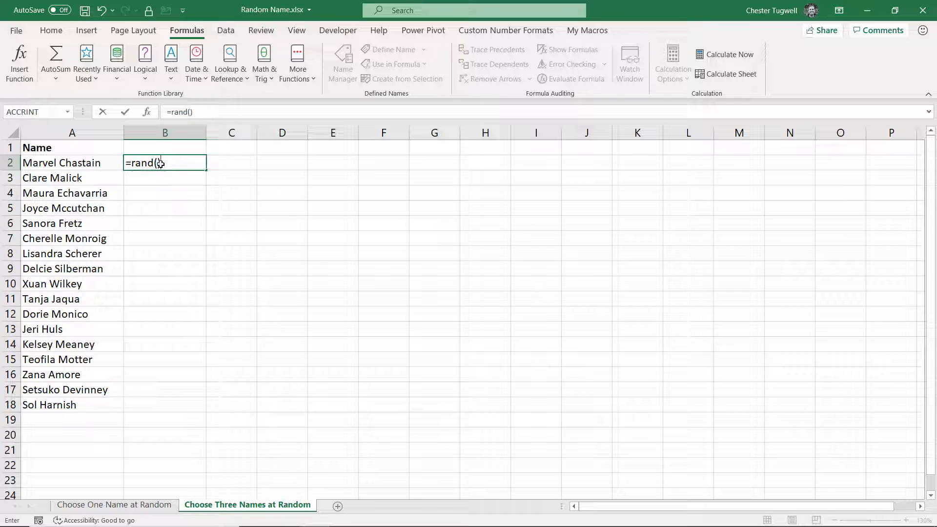
{"action": "key", "text": "Return"}
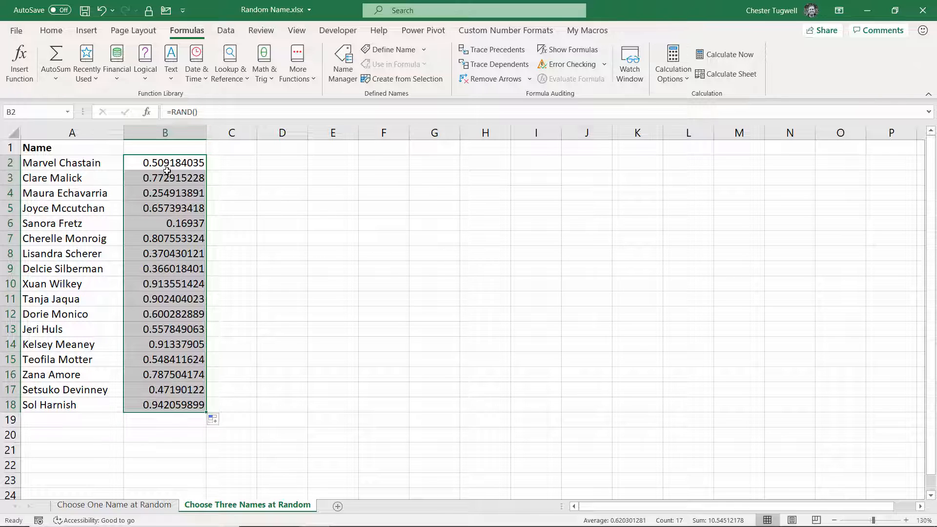
{"action": "left_click", "coordinate": [282, 148]}
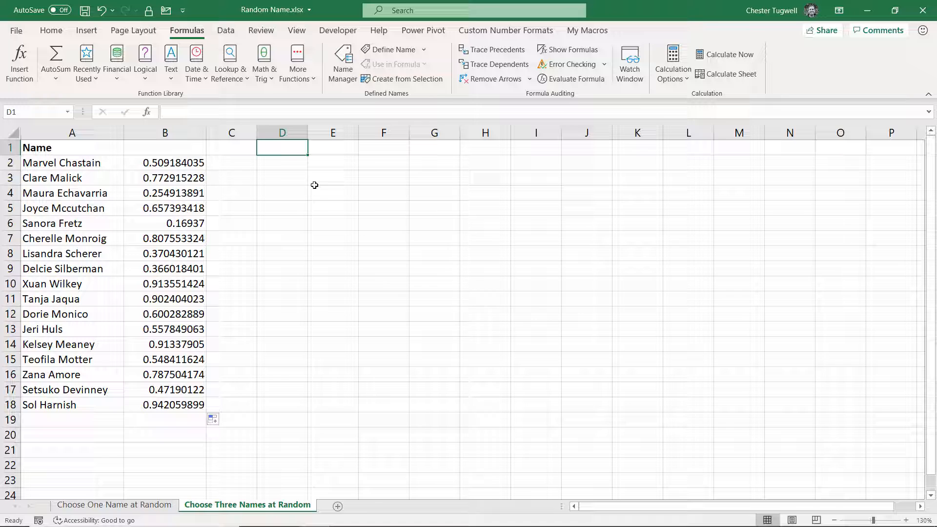
Label D1:F1 as 1, 2, 3 and enter =LARGE(B2:B18,D1) in D2.
{"action": "type", "text": "2"}
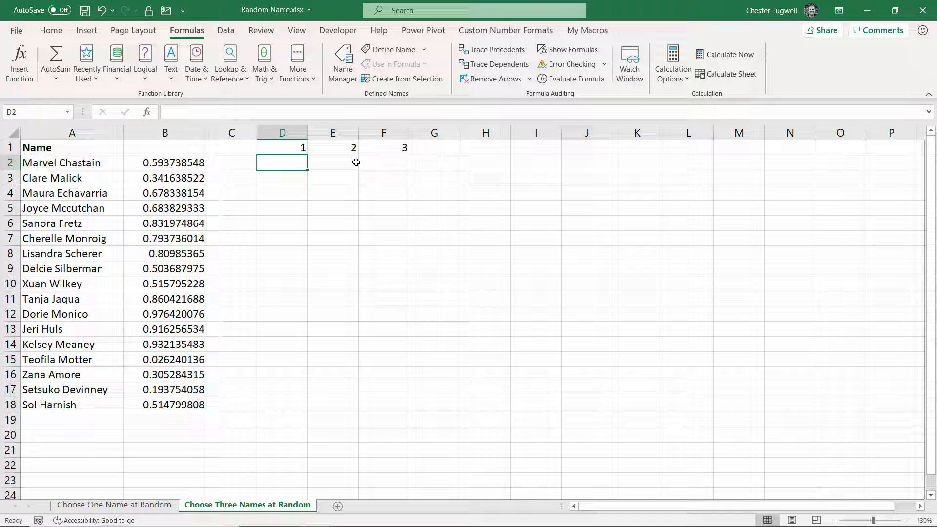
{"action": "mouse_move", "coordinate": [339, 211]}
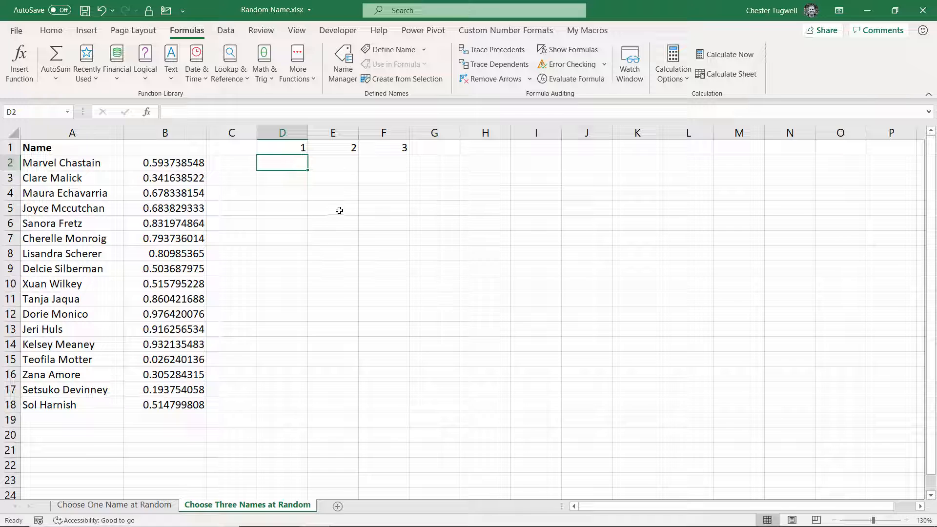
{"action": "type", "text": "=large(B2:B18,"}
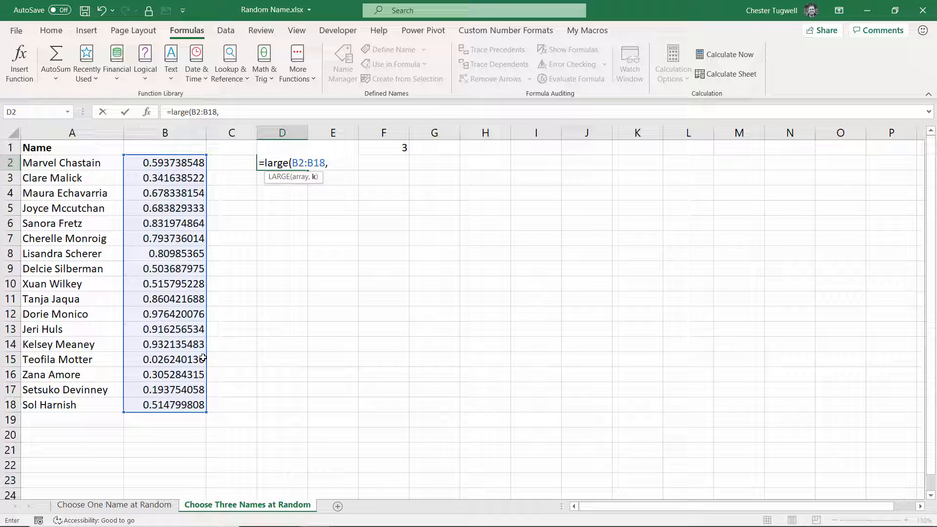
{"action": "mouse_move", "coordinate": [258, 318]}
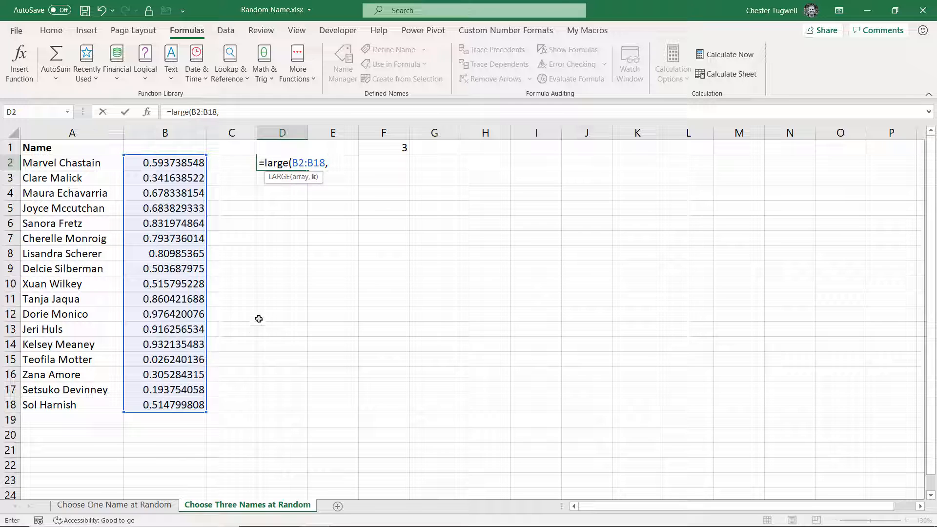
{"action": "mouse_move", "coordinate": [267, 143]}
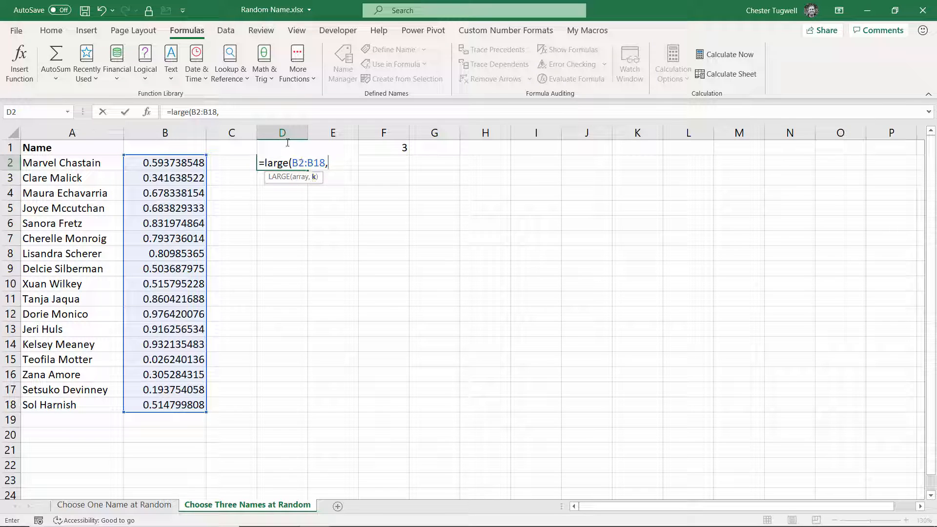
{"action": "type", "text": "d1"}
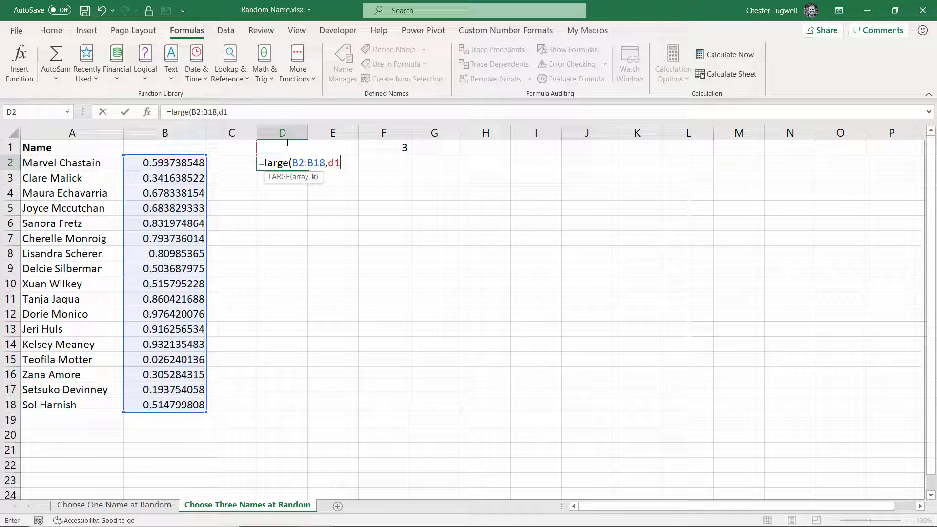
{"action": "key", "text": "Return"}
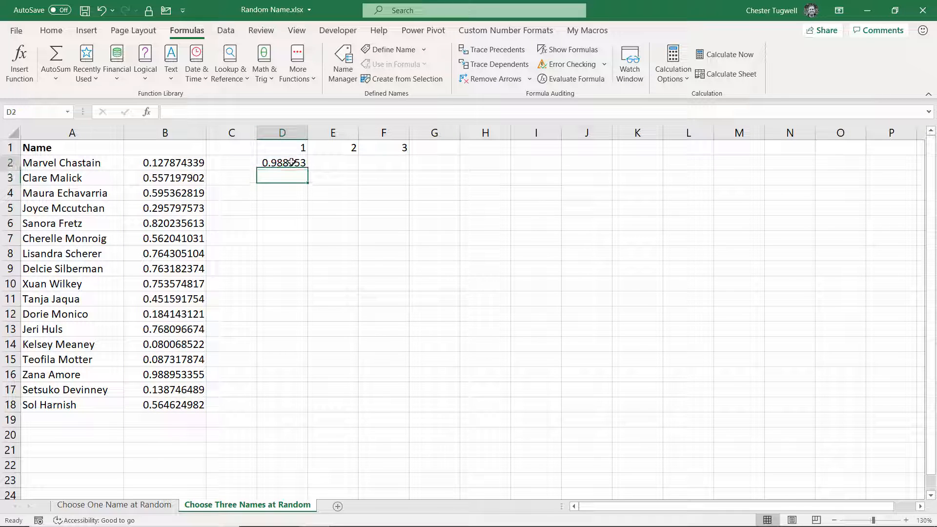
Lock the range as $B$2:$B$18 and copy the LARGE formula across to F2.
{"action": "type", "text": "=LARGE(B2:B18,D1)"}
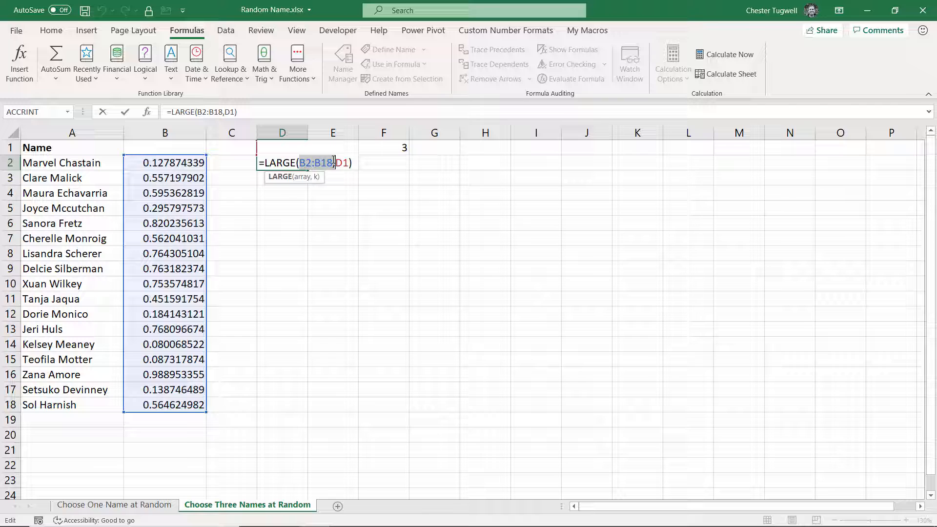
{"action": "key", "text": "f4"}
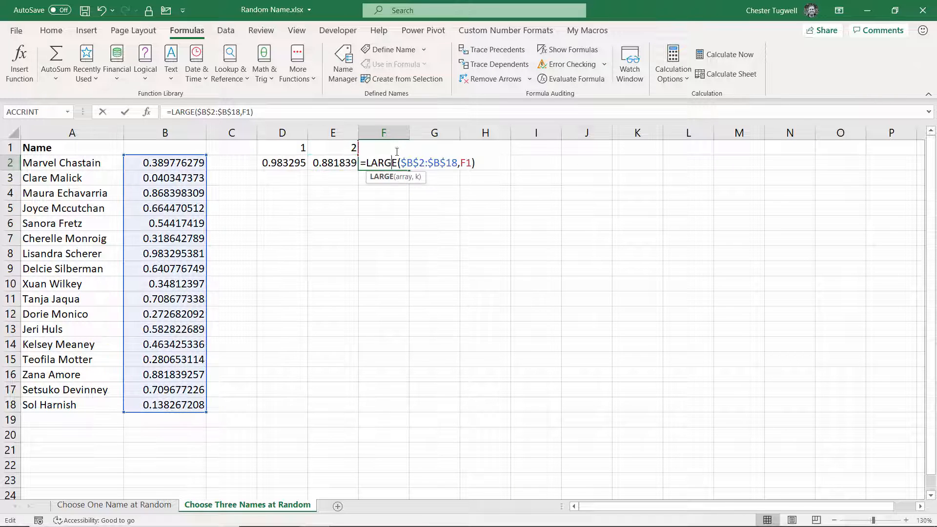
{"action": "key", "text": "Return"}
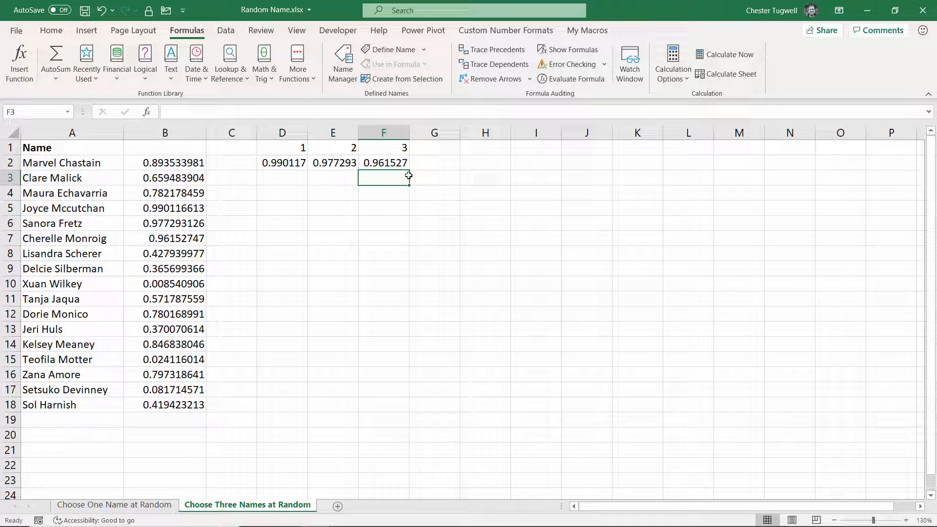
{"action": "left_click", "coordinate": [282, 163]}
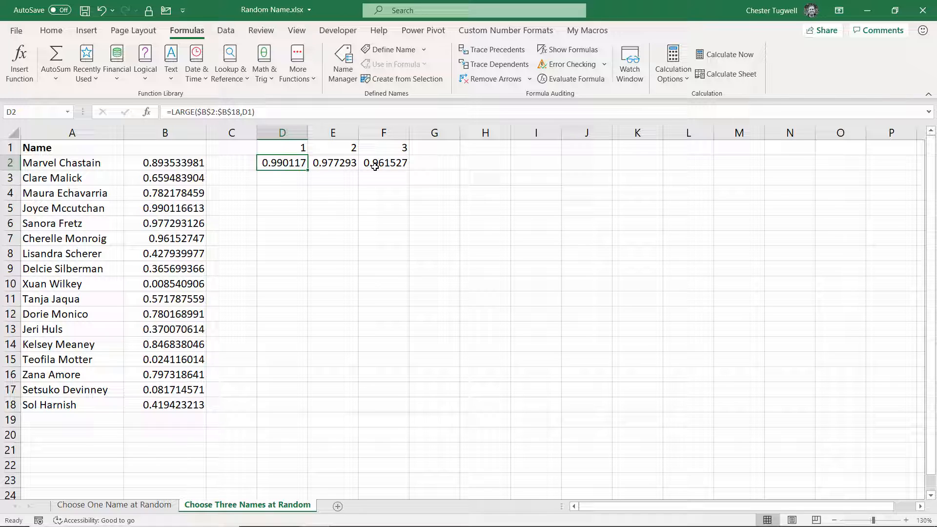
{"action": "mouse_move", "coordinate": [188, 239]}
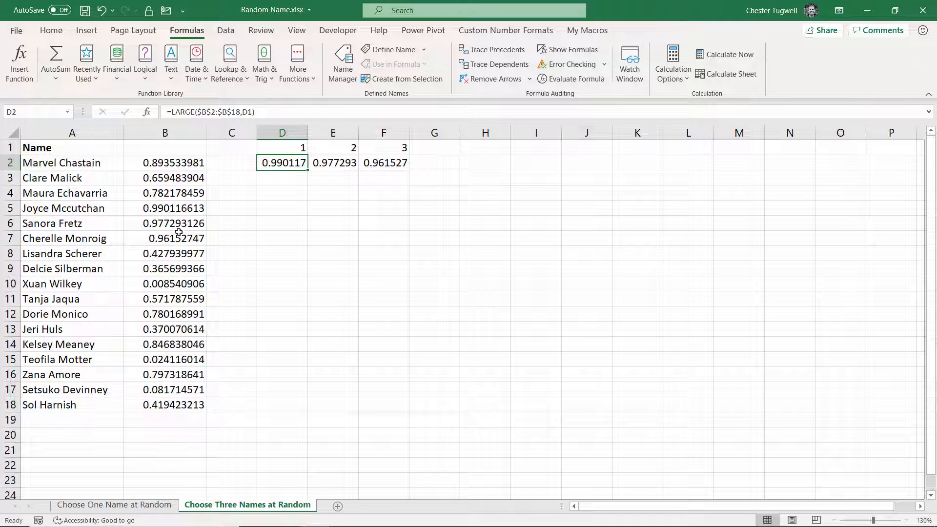
{"action": "mouse_move", "coordinate": [336, 215]}
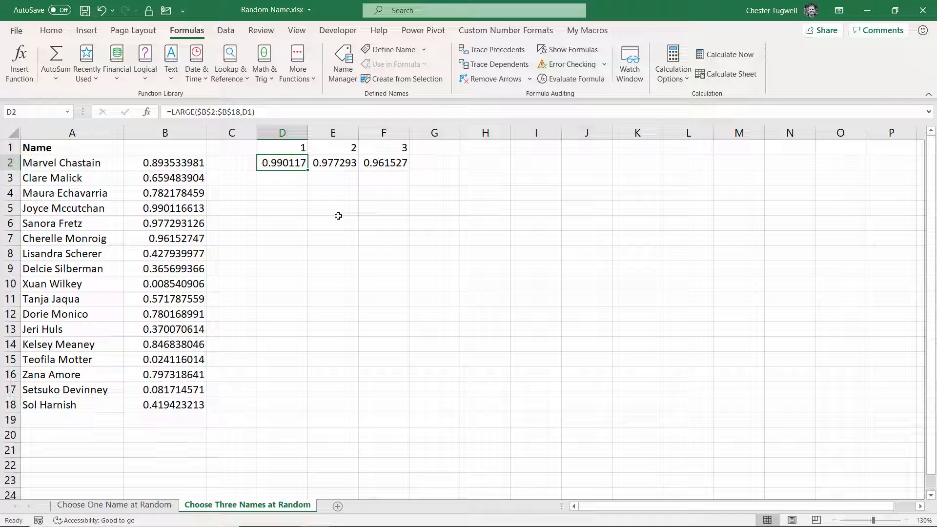
Recalculate with F9 so D2:F2 show new largest values, then reopen D2's formula.
{"action": "key", "text": "f9"}
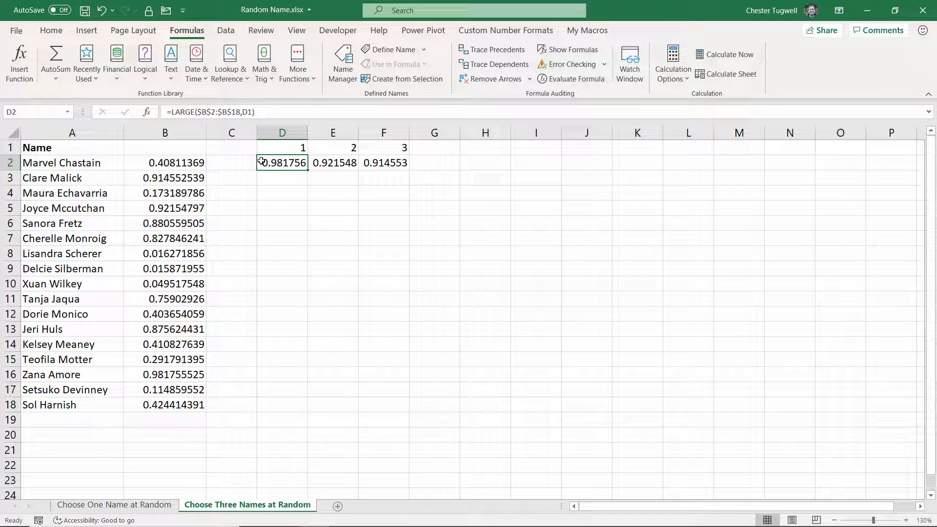
{"action": "mouse_move", "coordinate": [321, 159]}
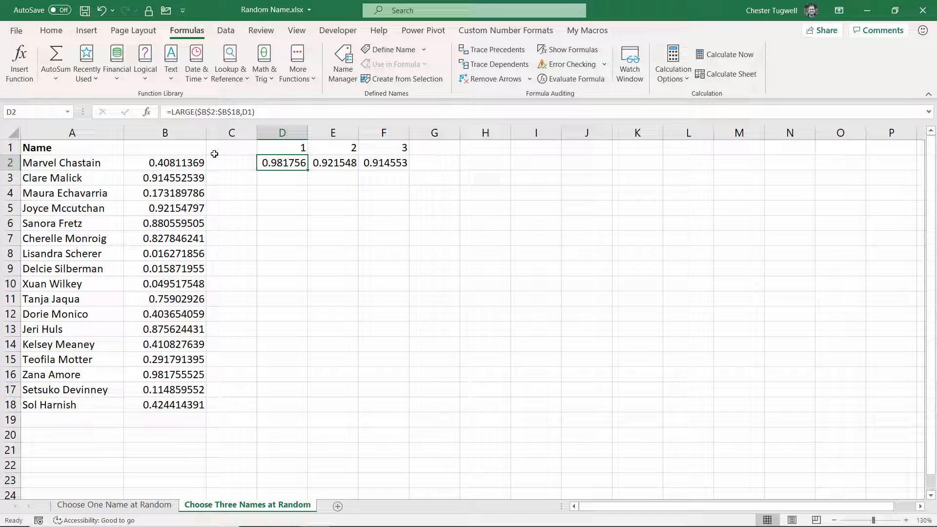
{"action": "mouse_move", "coordinate": [281, 162]}
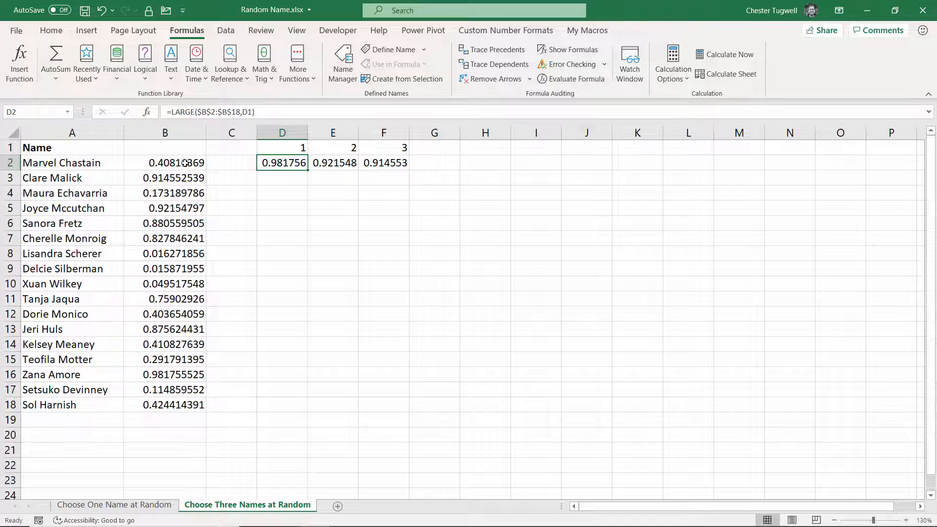
{"action": "mouse_move", "coordinate": [287, 163]}
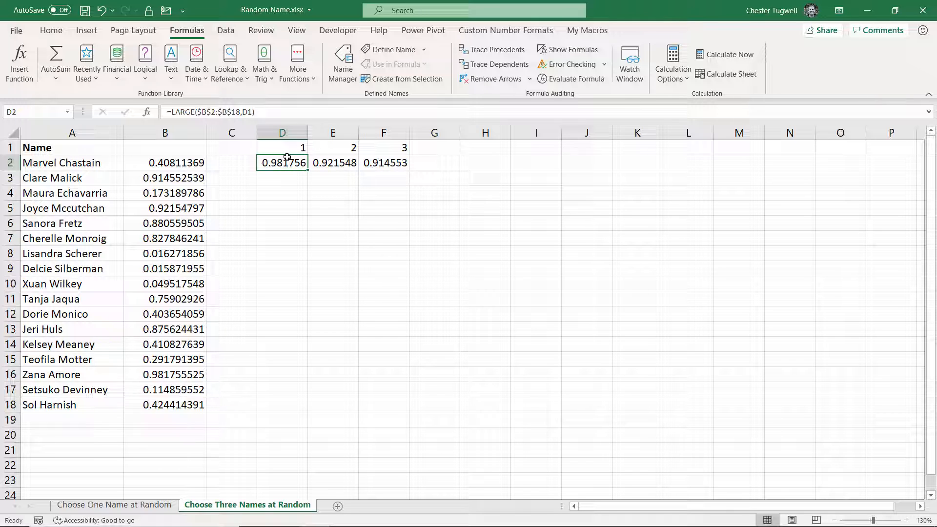
{"action": "double_click", "coordinate": [282, 163]}
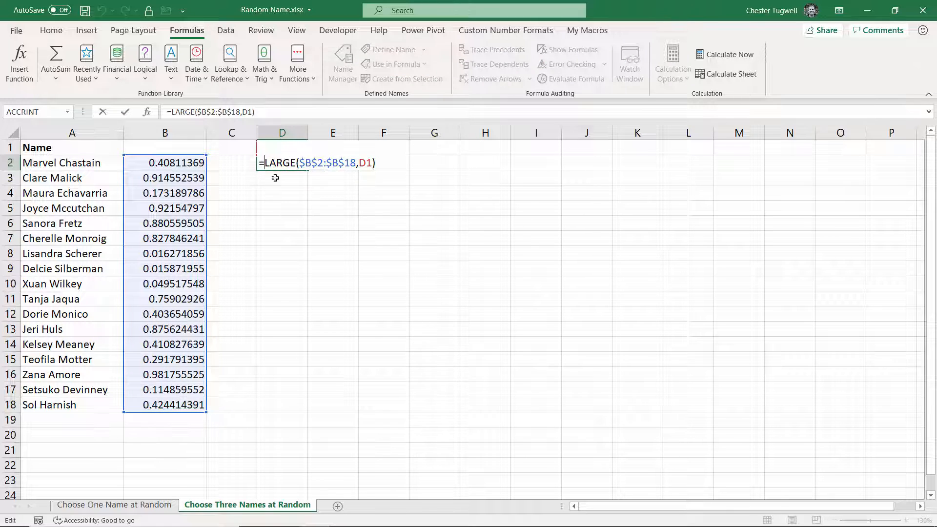
Wrap D2:F2 as =MATCH(LARGE($B$2:$B$18,D1),$B$2:$B$18,0) returning row positions 6, 3, 11.
{"action": "type", "text": "MATCH("}
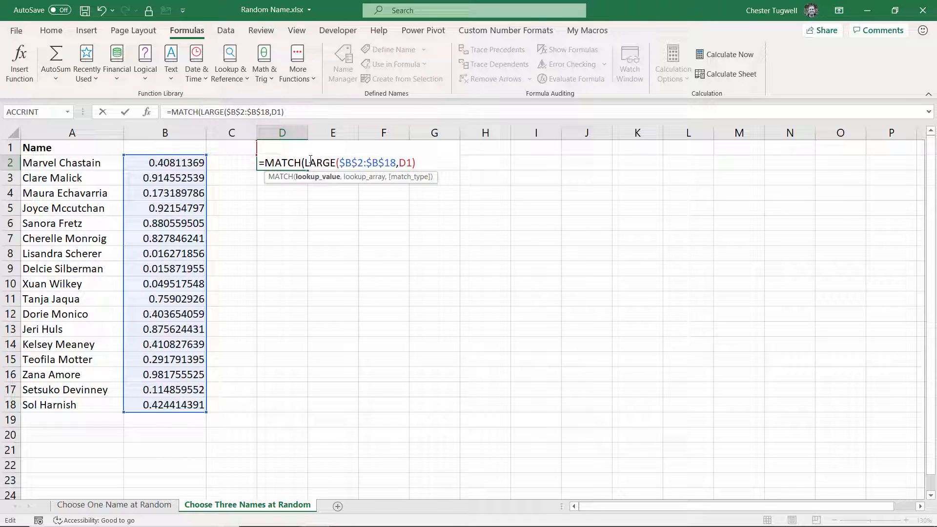
{"action": "type", "text": "),B2:B18"}
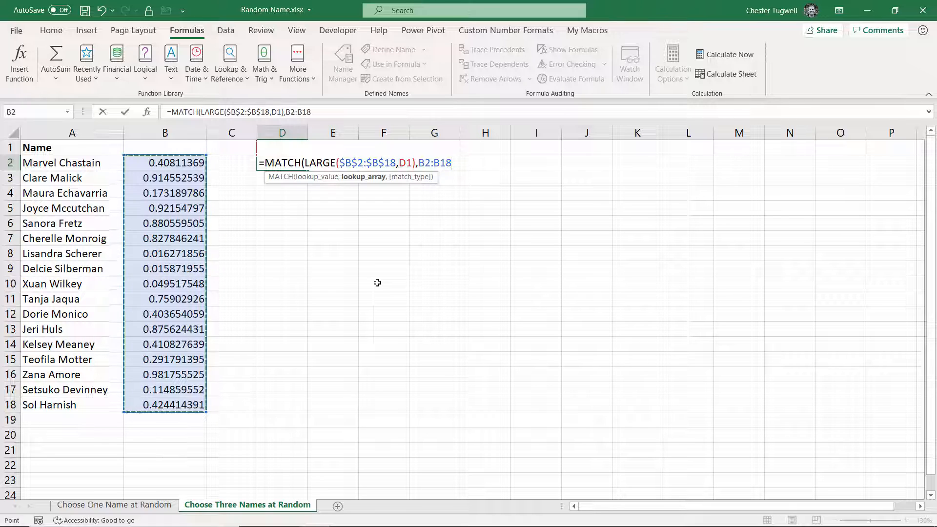
{"action": "key", "text": "F4"}
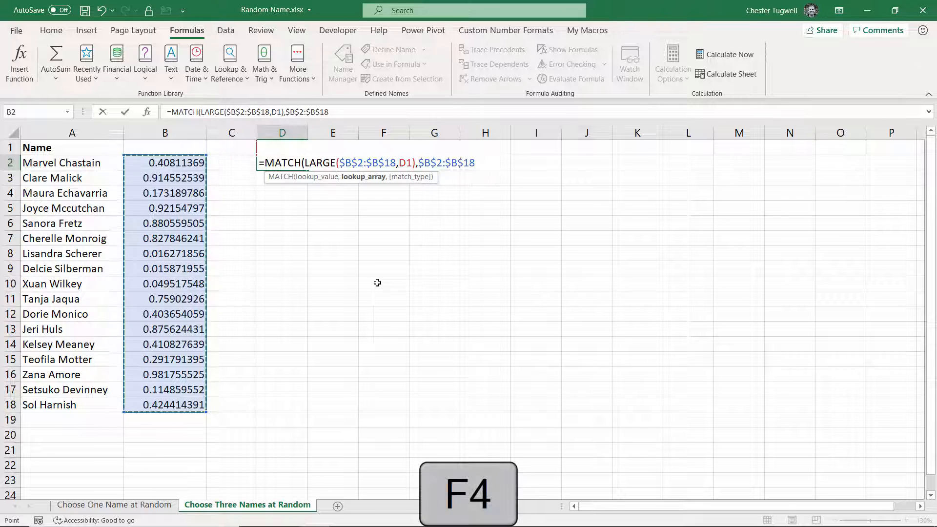
{"action": "type", "text": ",0)"}
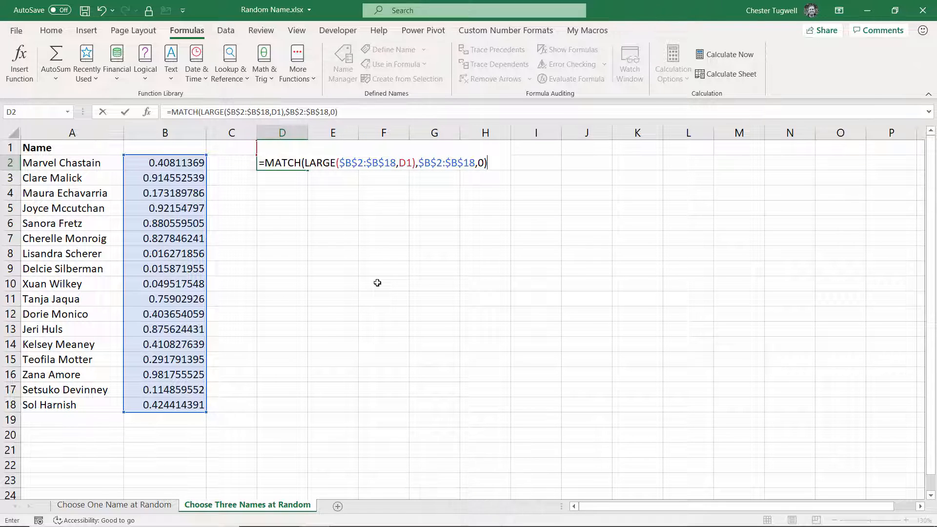
{"action": "key", "text": "Return"}
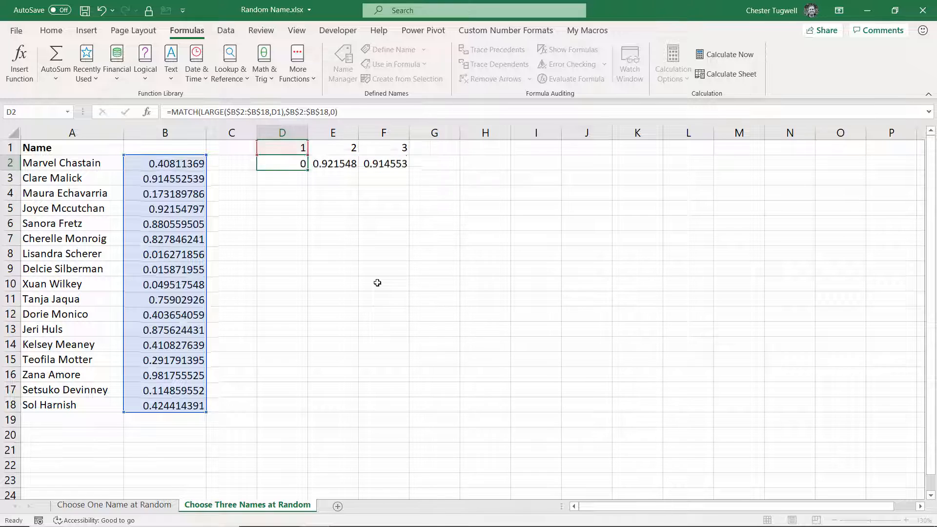
{"action": "key", "text": "F9"}
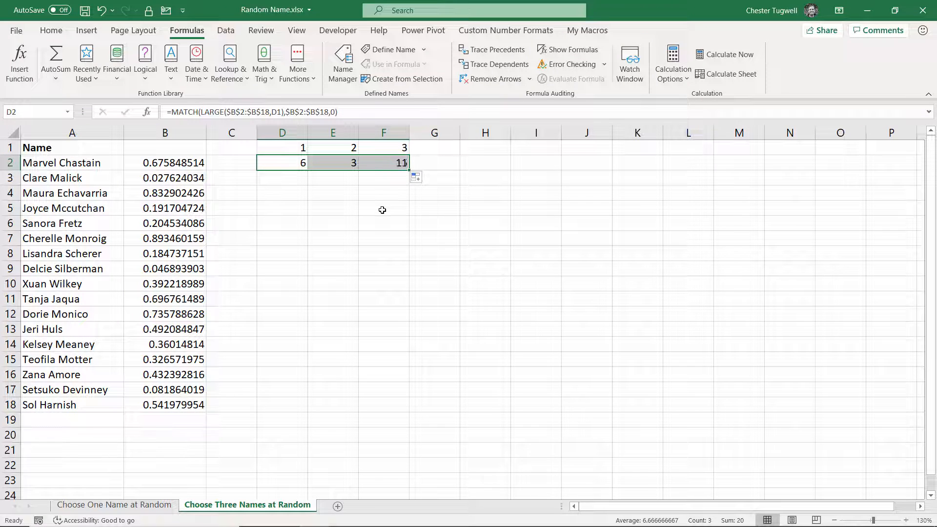
{"action": "left_click", "coordinate": [281, 193]}
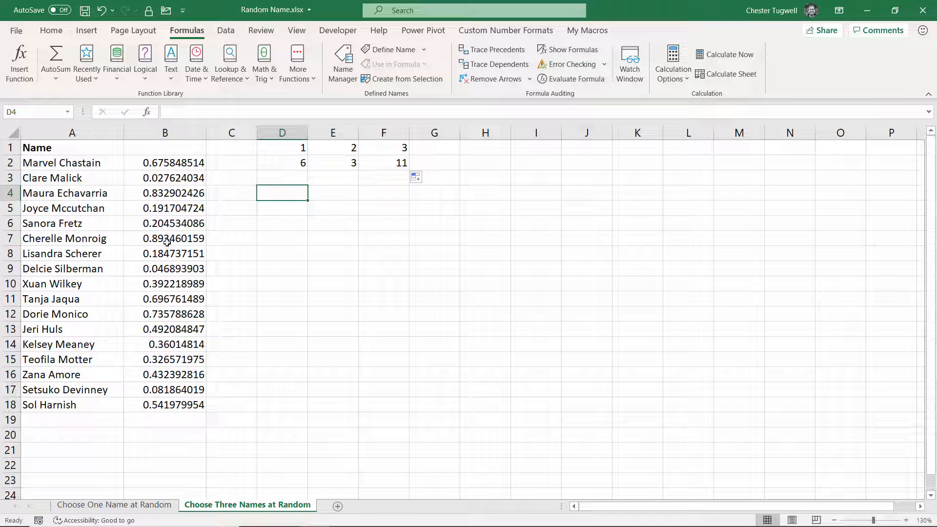
{"action": "mouse_move", "coordinate": [323, 208]}
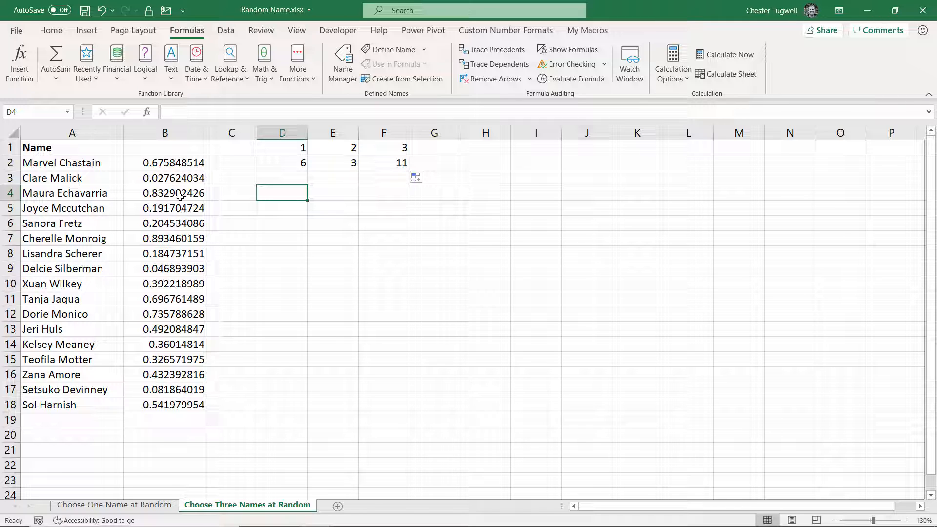
{"action": "mouse_move", "coordinate": [170, 411]}
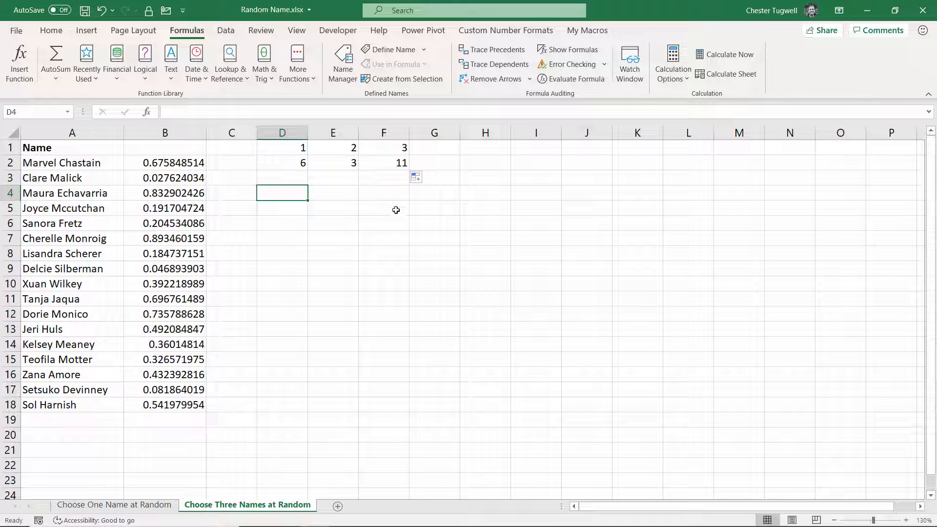
{"action": "mouse_move", "coordinate": [304, 190]}
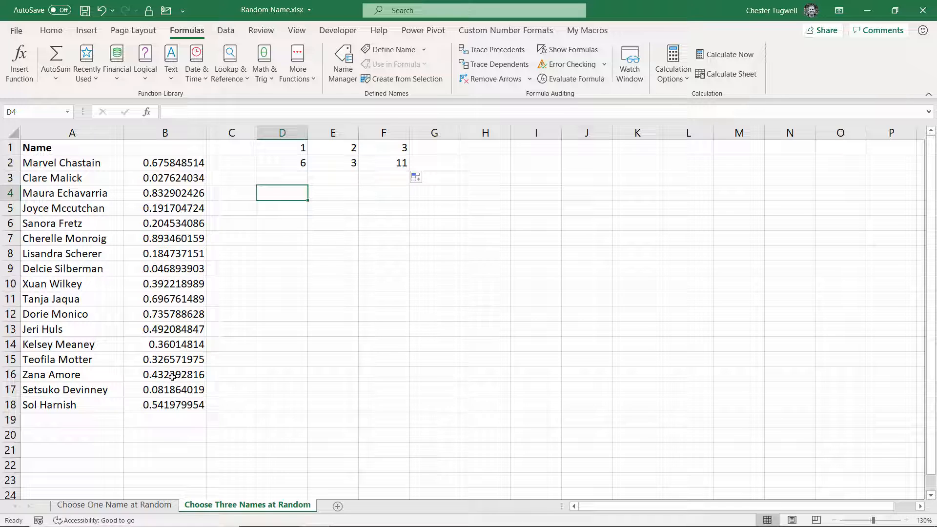
{"action": "left_click", "coordinate": [282, 163]}
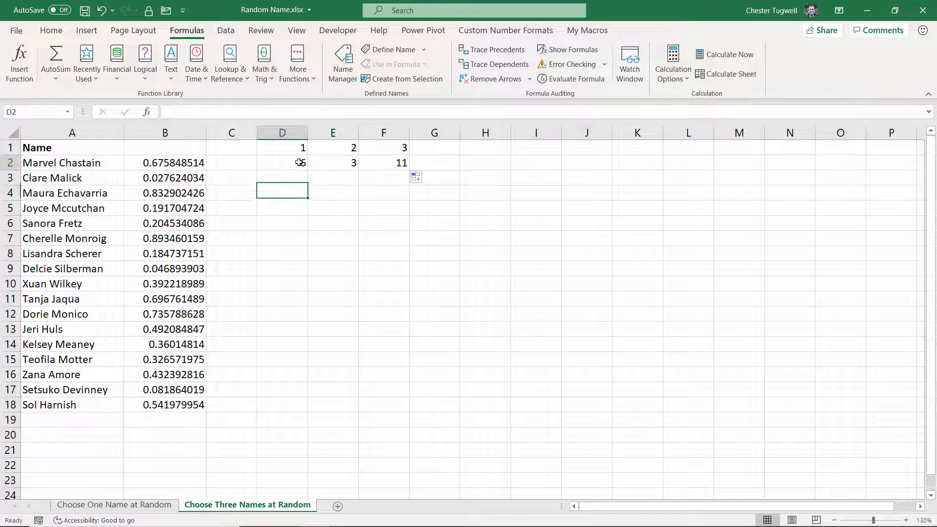
{"action": "type", "text": "=MATCH(LARGE($B$2:$B$18,D1),$B$2:$B$18,0)"}
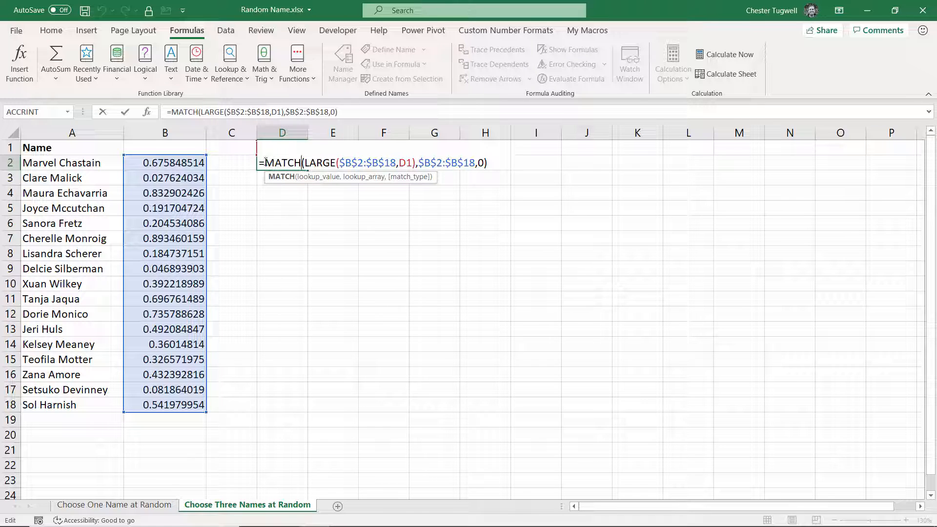
{"action": "type", "text": "INDEX(A2:A18,"}
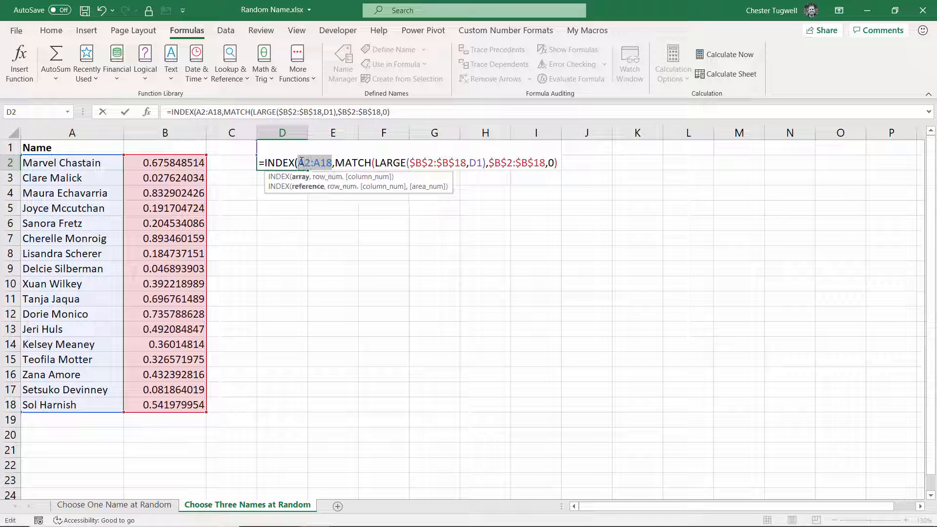
{"action": "key", "text": "F4"}
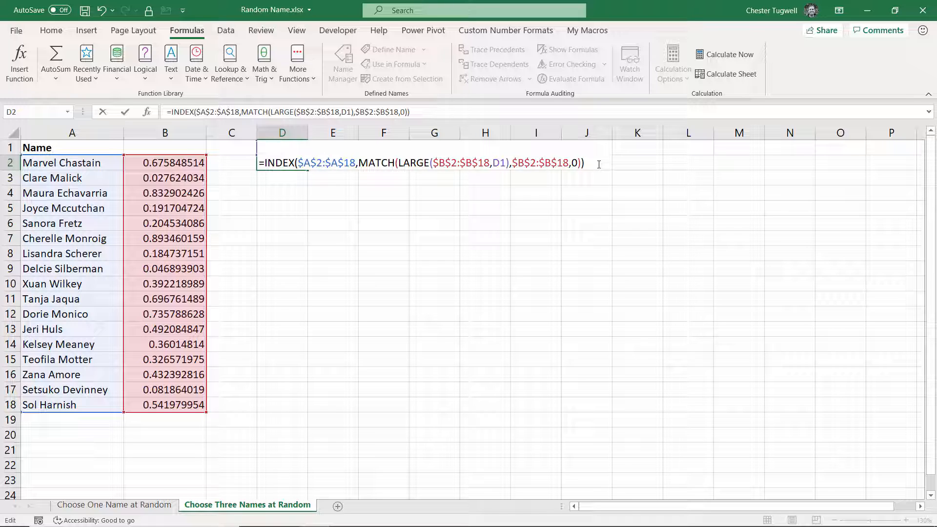
{"action": "key", "text": "Return"}
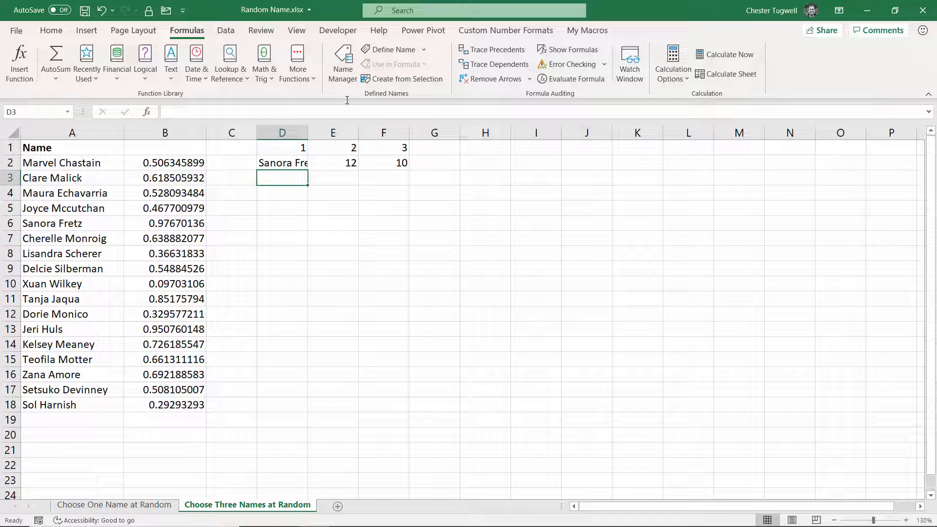
Fill the name formula across D2:F2 and widen columns D:F to read the three names.
{"action": "left_click", "coordinate": [282, 163]}
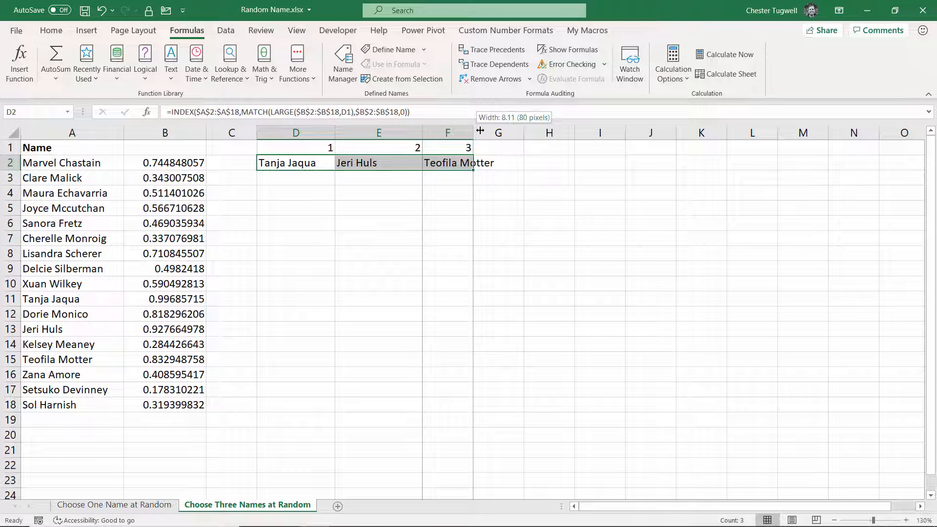
{"action": "left_click", "coordinate": [458, 238]}
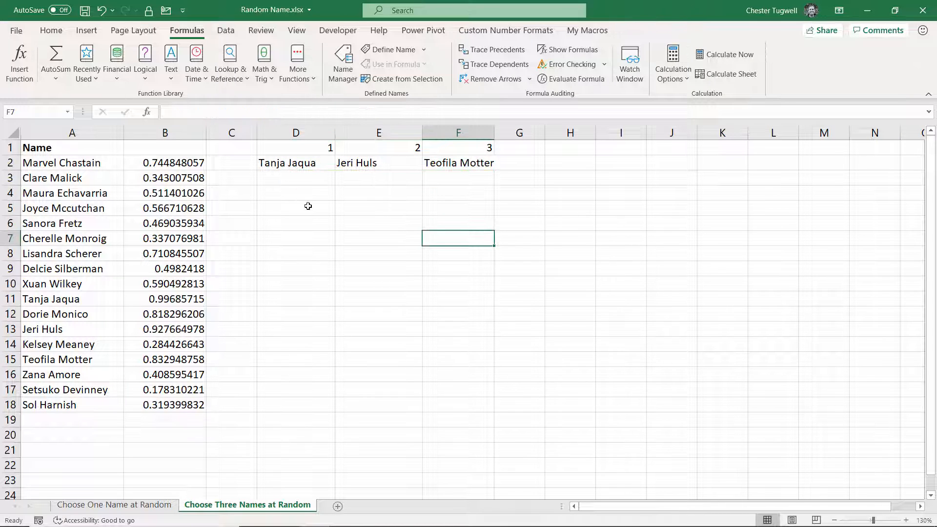
{"action": "mouse_move", "coordinate": [302, 170]}
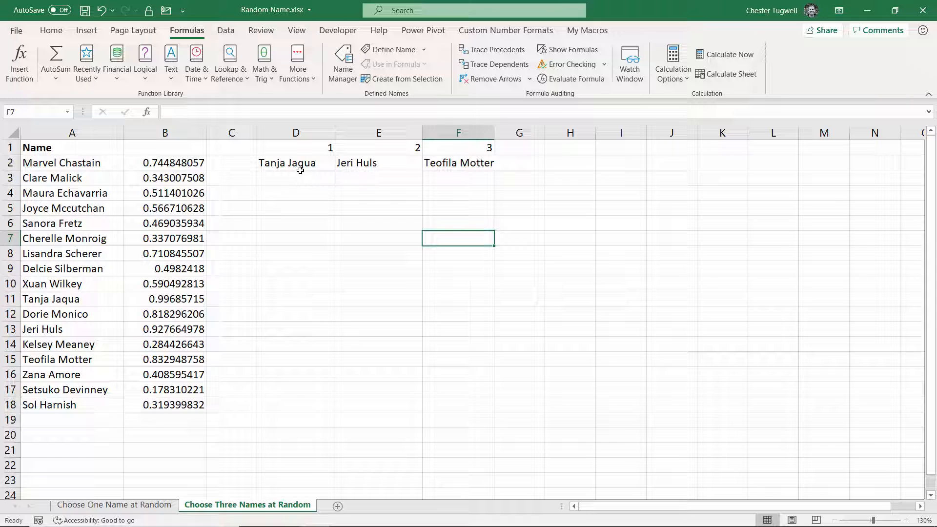
{"action": "mouse_move", "coordinate": [172, 300]}
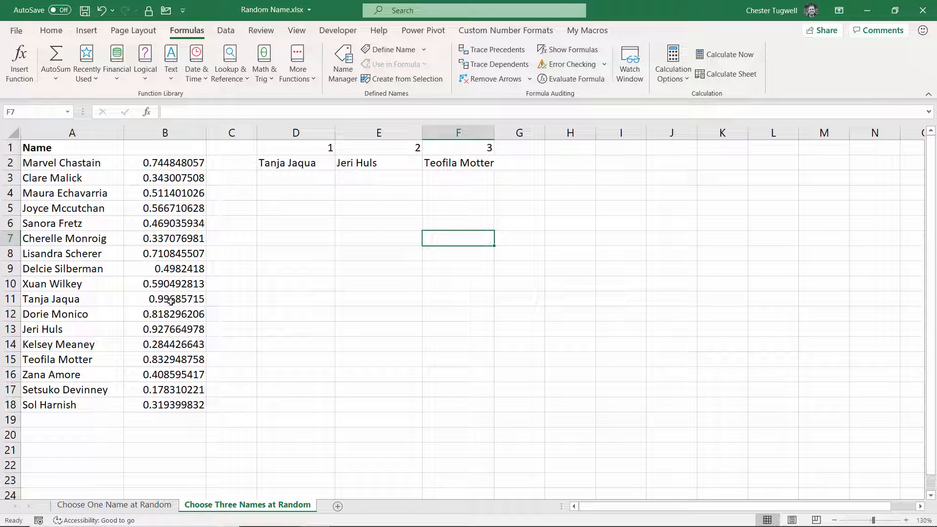
{"action": "left_click", "coordinate": [165, 299]}
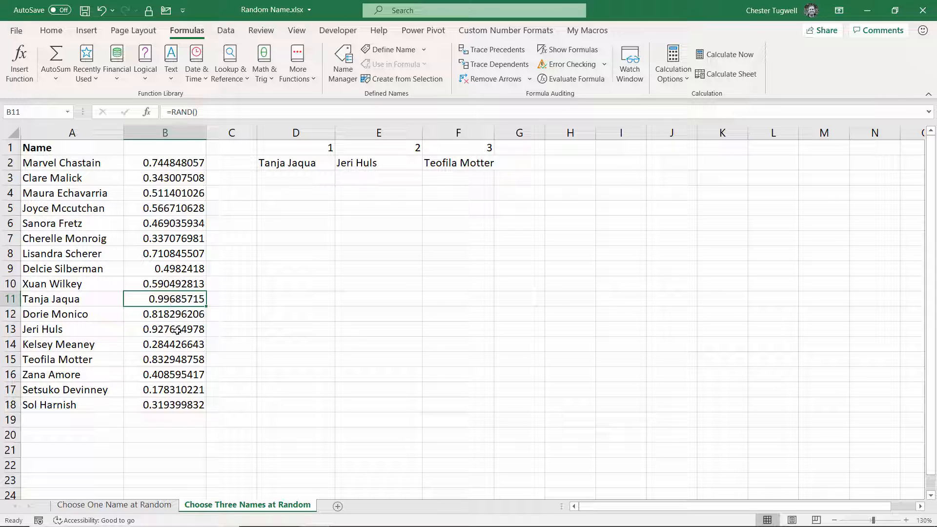
{"action": "left_click", "coordinate": [165, 329]}
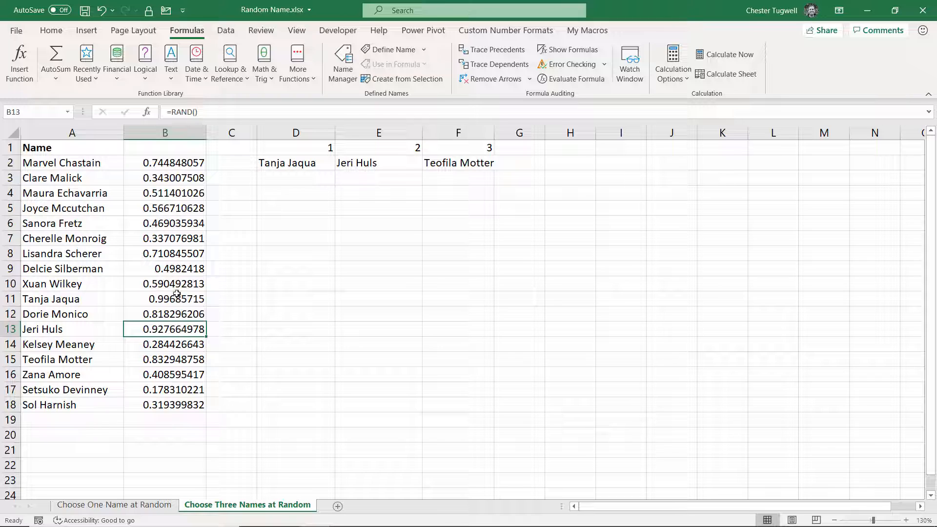
{"action": "mouse_move", "coordinate": [403, 158]}
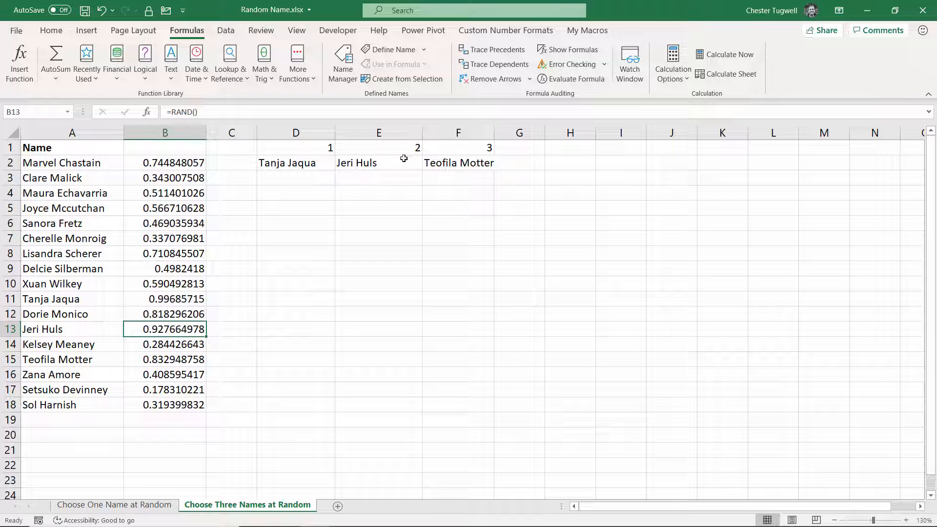
{"action": "mouse_move", "coordinate": [479, 163]}
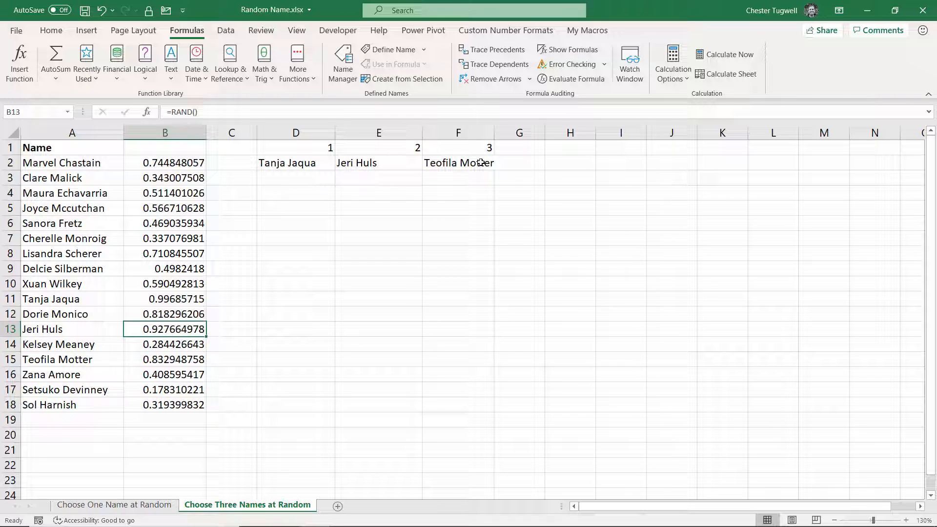
{"action": "left_click", "coordinate": [166, 359]}
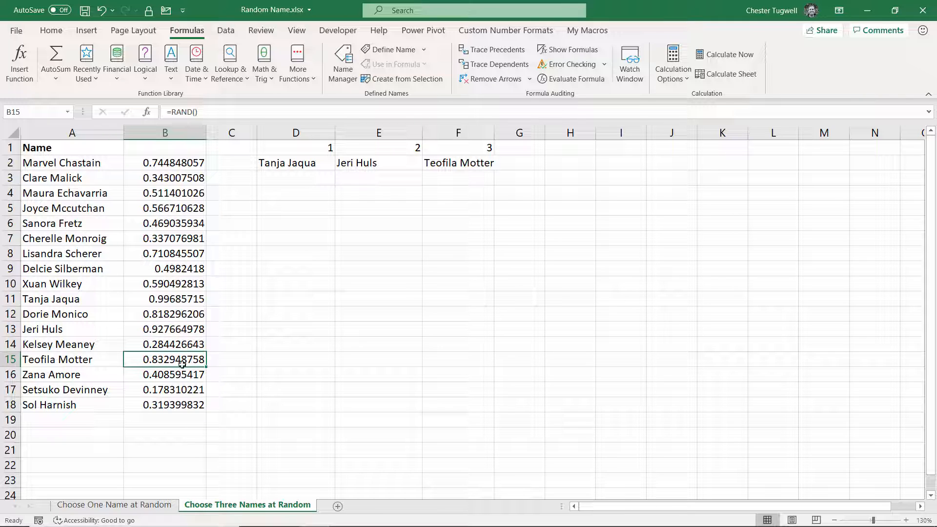
{"action": "mouse_move", "coordinate": [456, 181]}
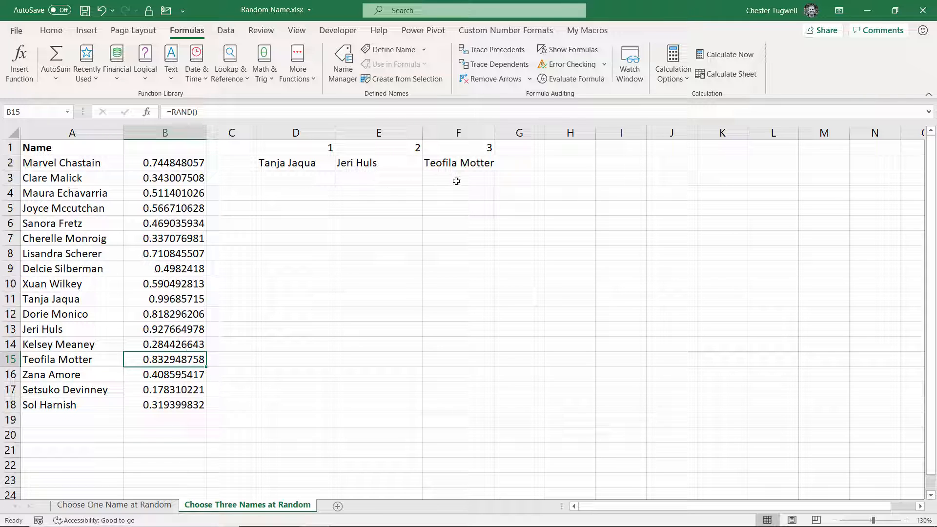
Recalculate with F9 three times, ending on Joyce Mccutchan, Xuan Wilkey and Sol Harnish in D2:F2.
{"action": "key", "text": "F9"}
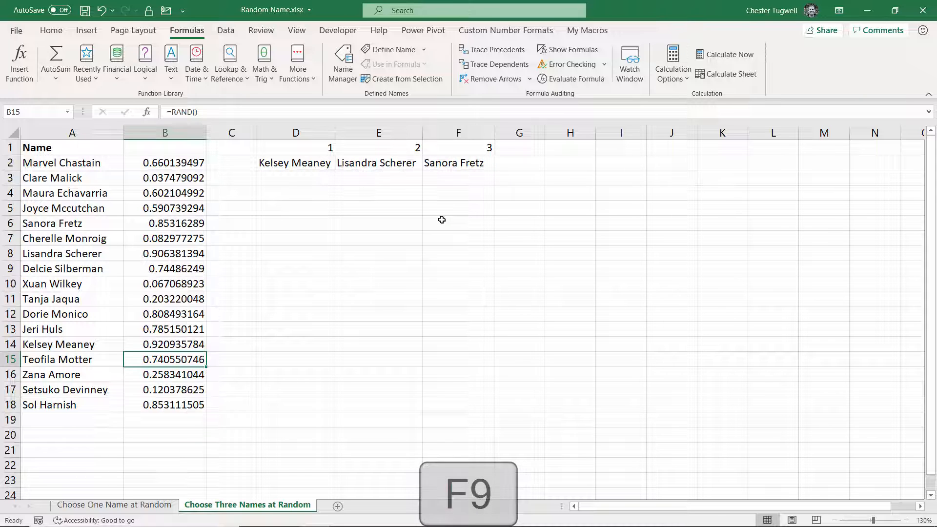
{"action": "key", "text": "F9"}
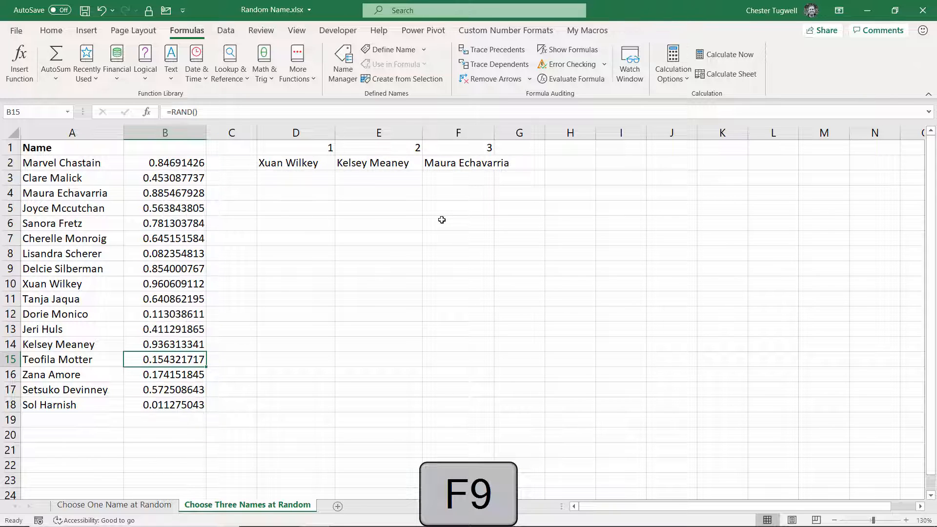
{"action": "key", "text": "f9"}
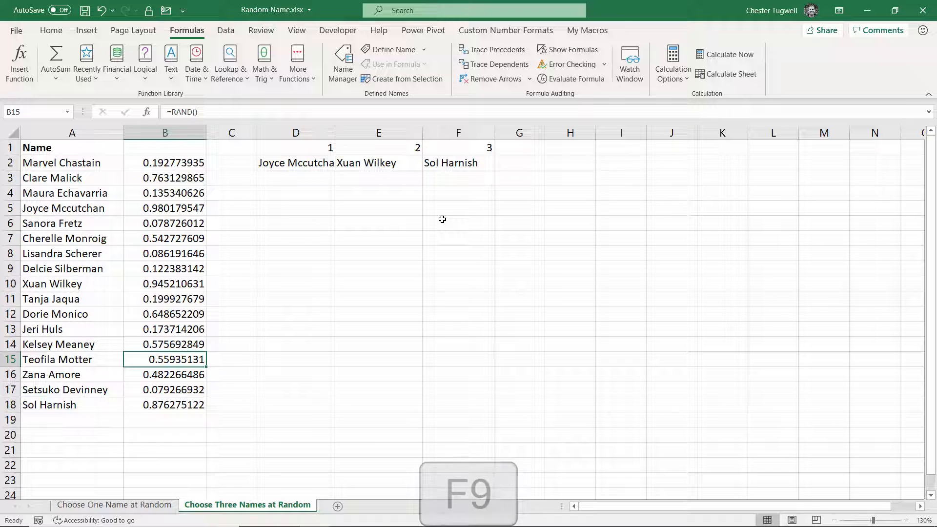